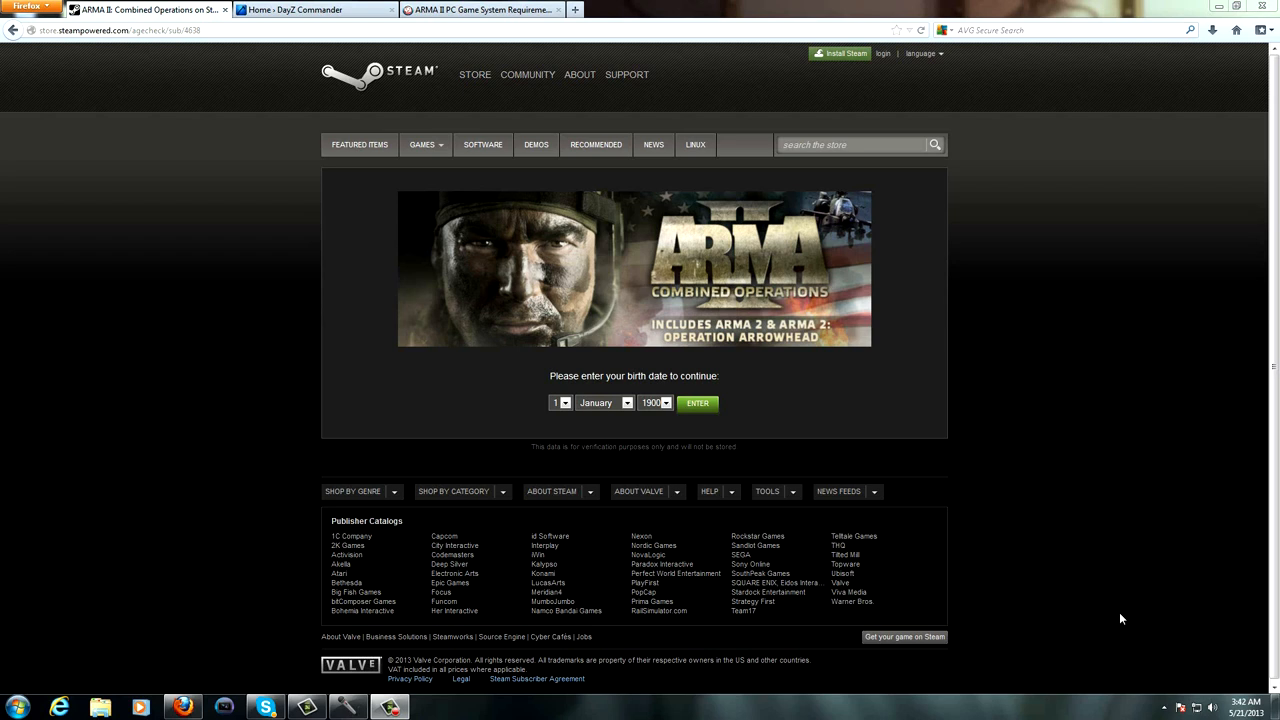
pyautogui.moveTo(423, 40)
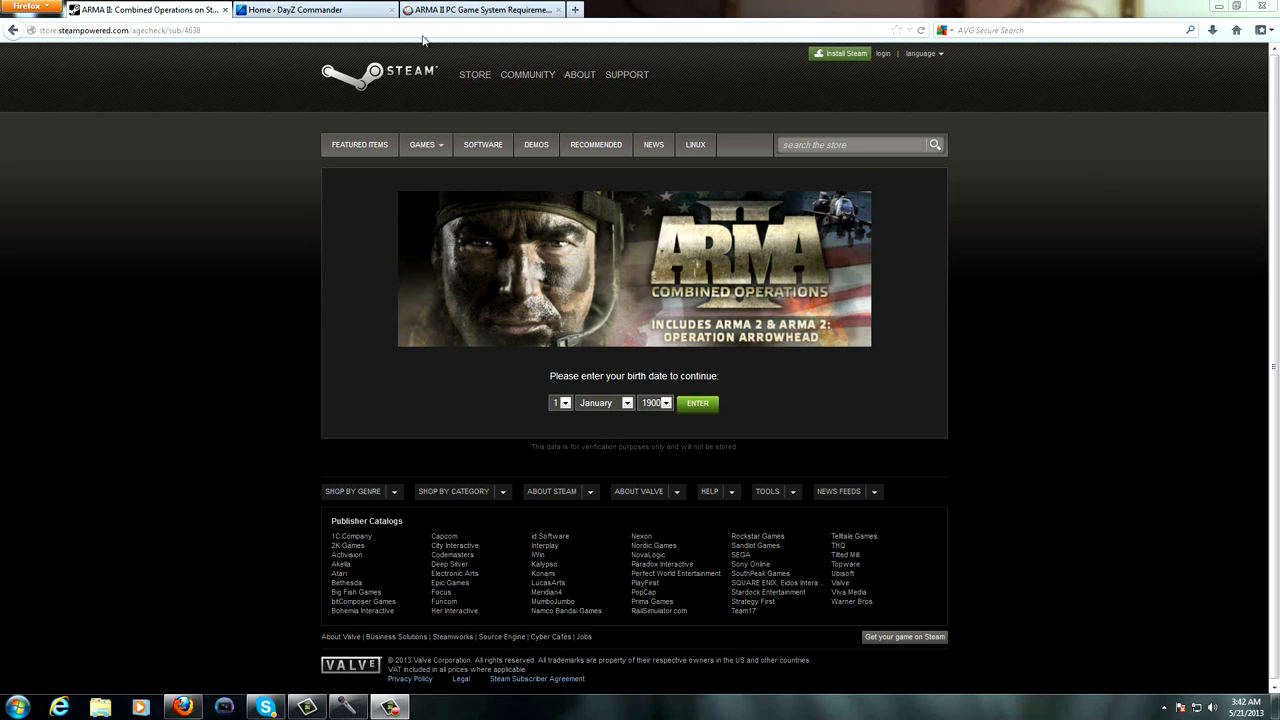
pyautogui.moveTo(580, 204)
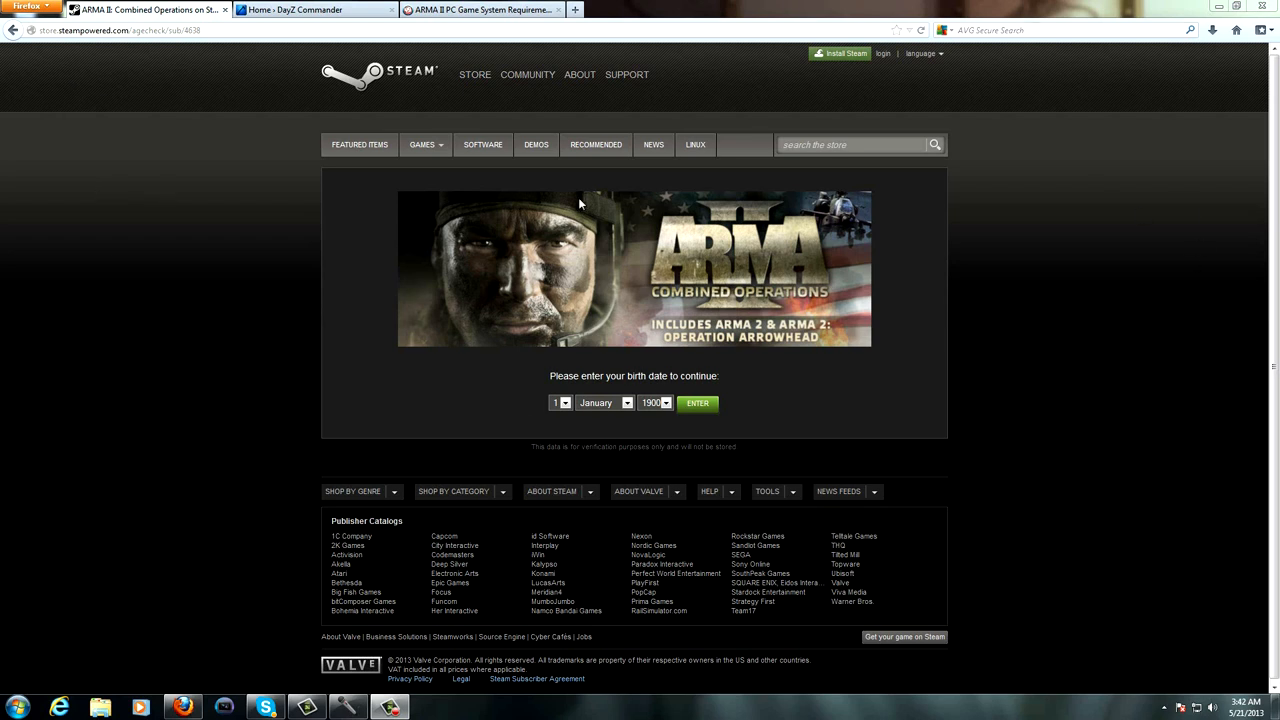
pyautogui.moveTo(55, 259)
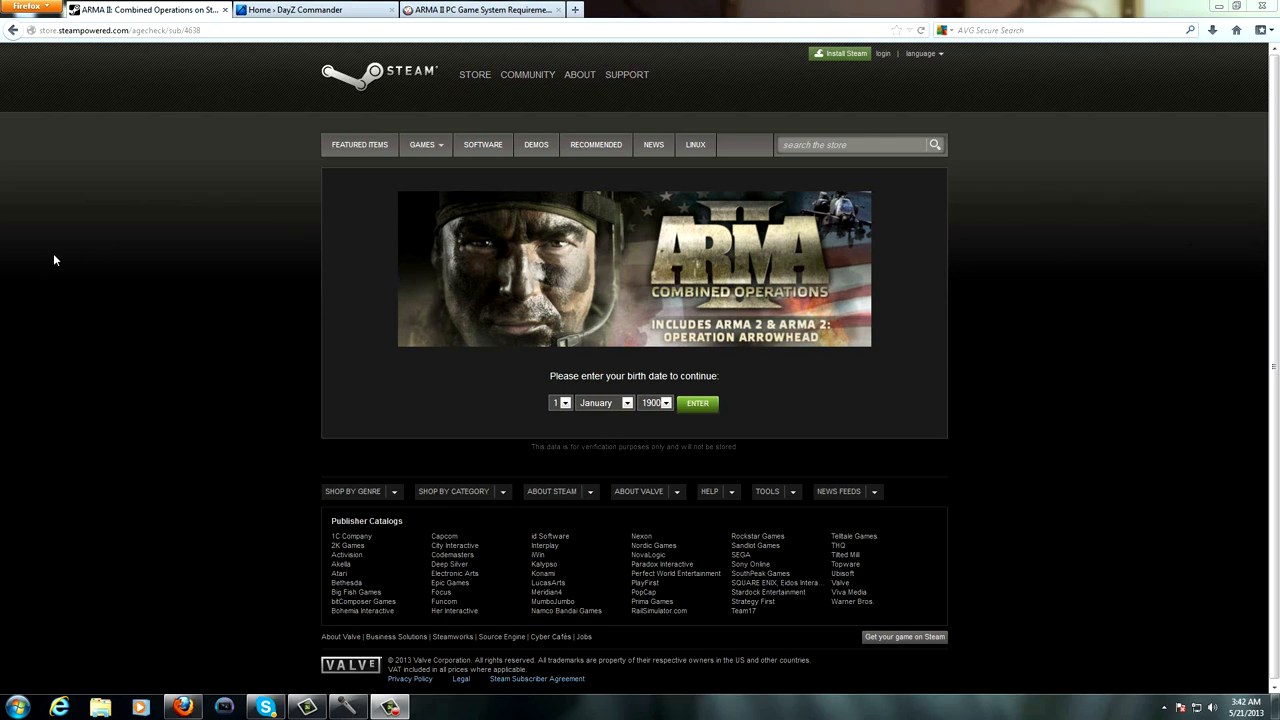
pyautogui.moveTo(141, 267)
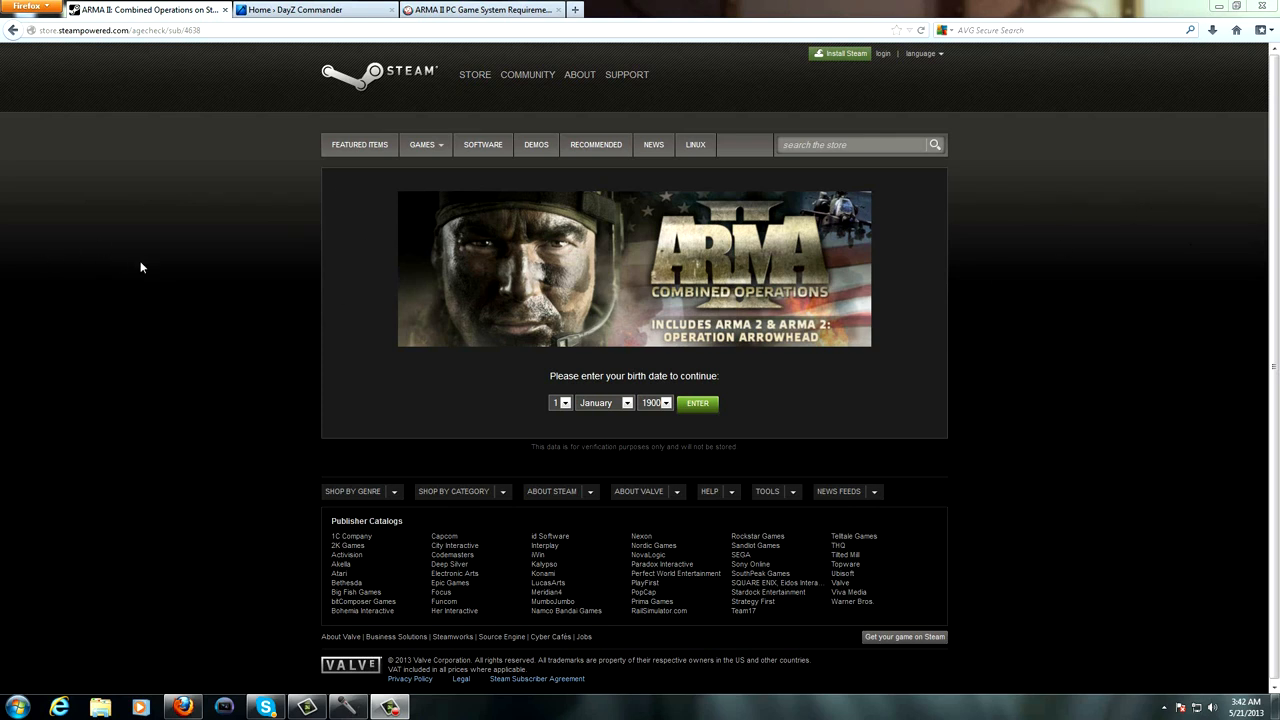
pyautogui.moveTo(198, 197)
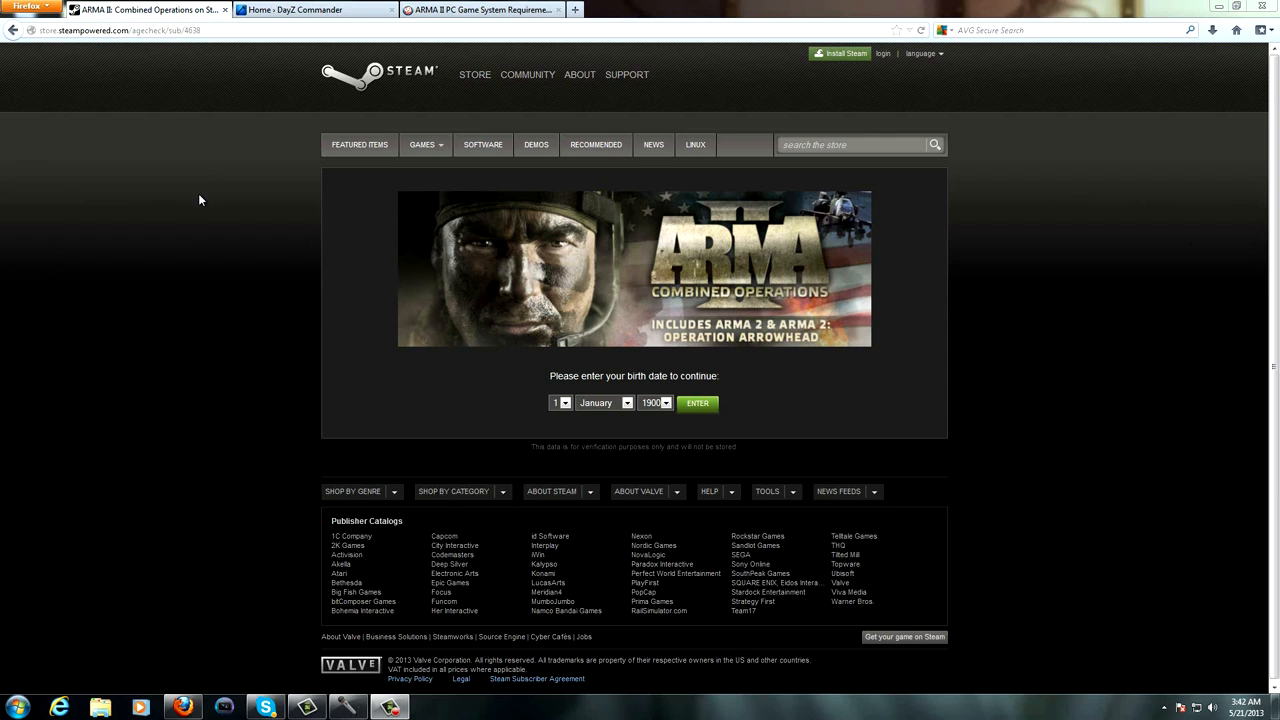
pyautogui.moveTo(210, 206)
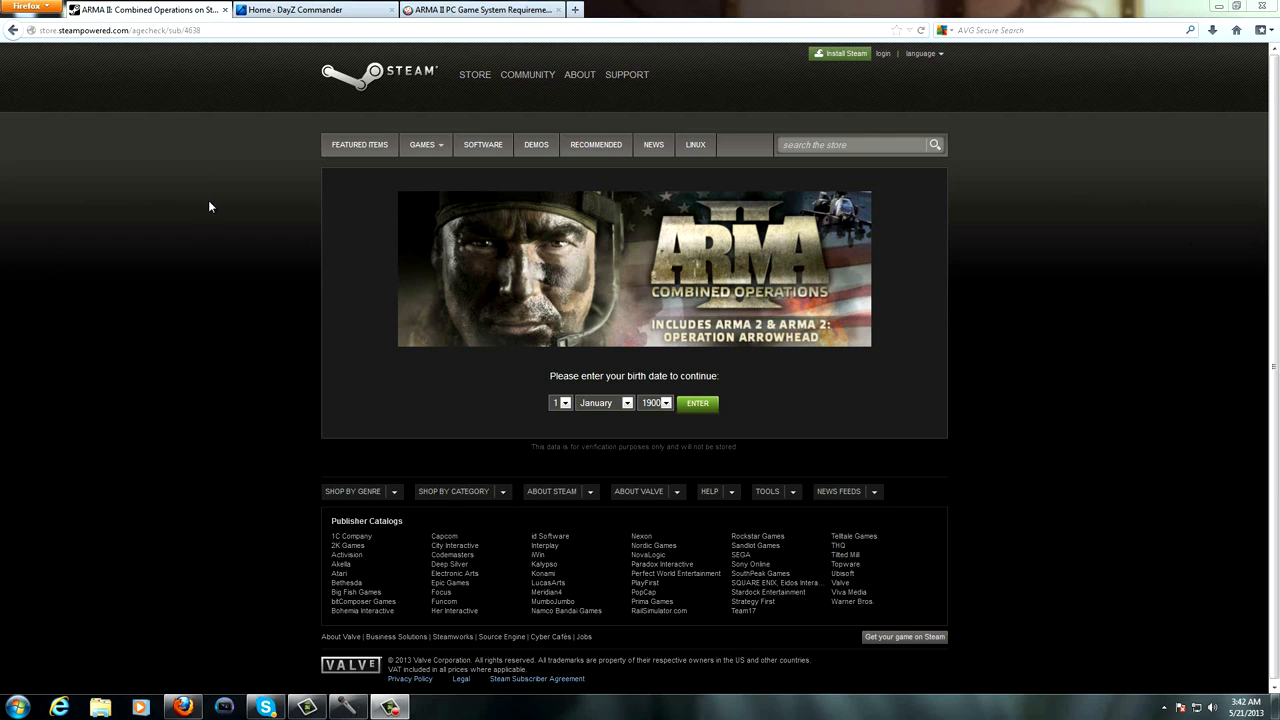
pyautogui.moveTo(477, 410)
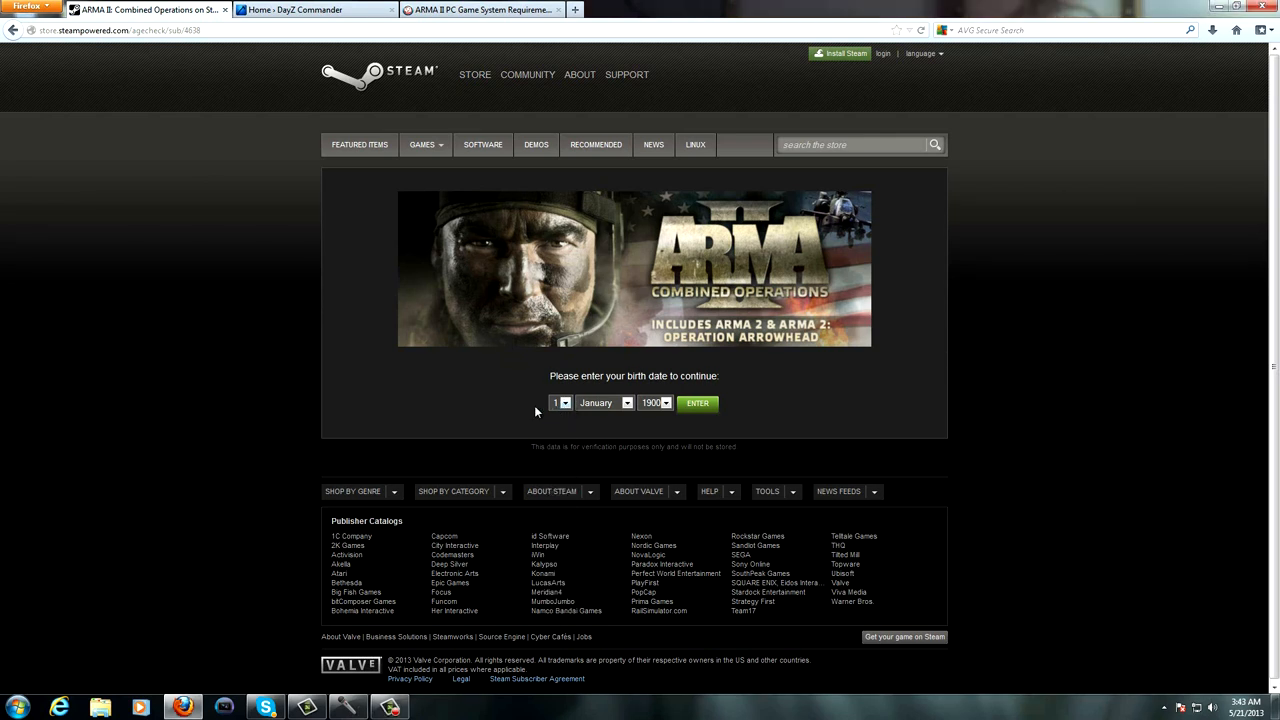
pyautogui.moveTo(533, 410)
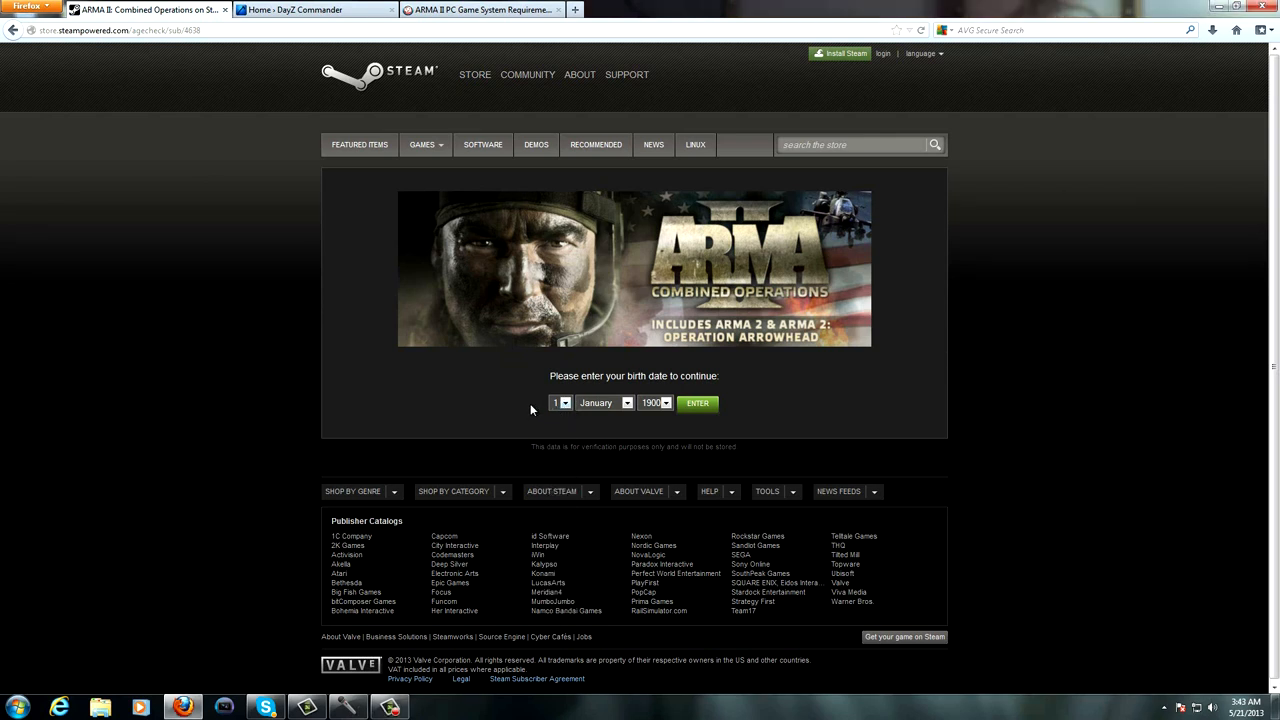
pyautogui.moveTo(608, 405)
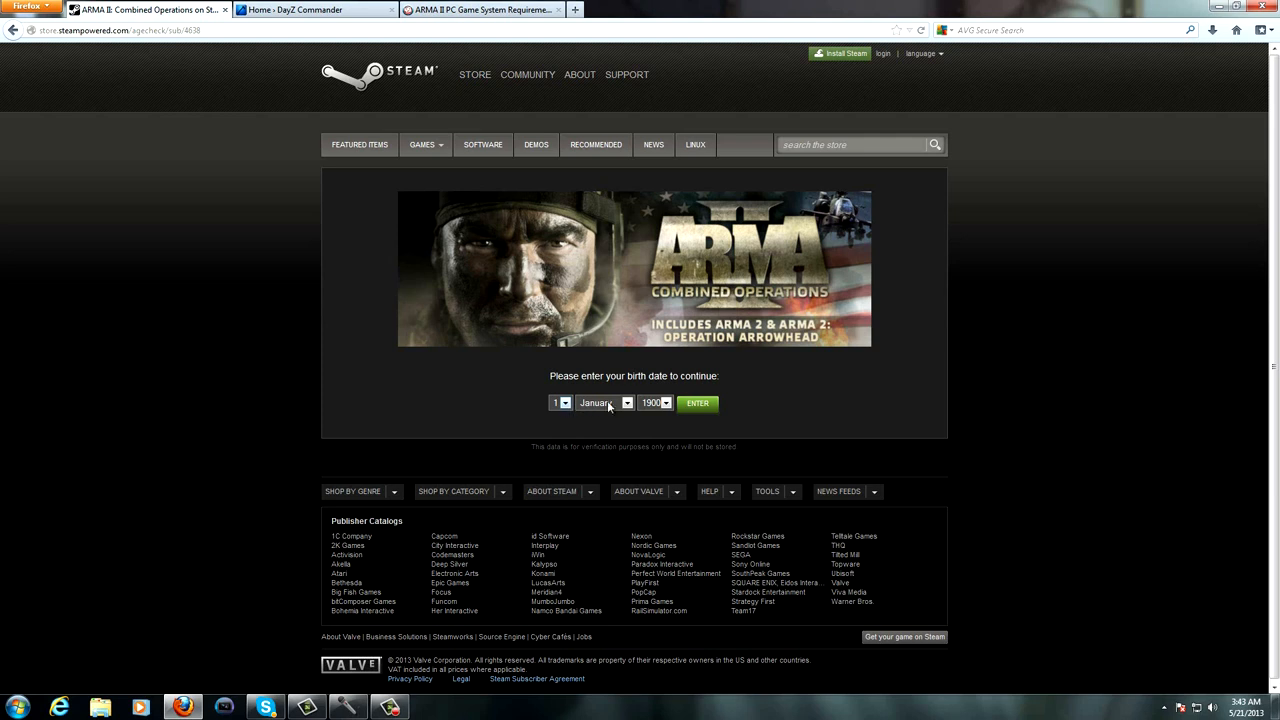
pyautogui.moveTo(607, 413)
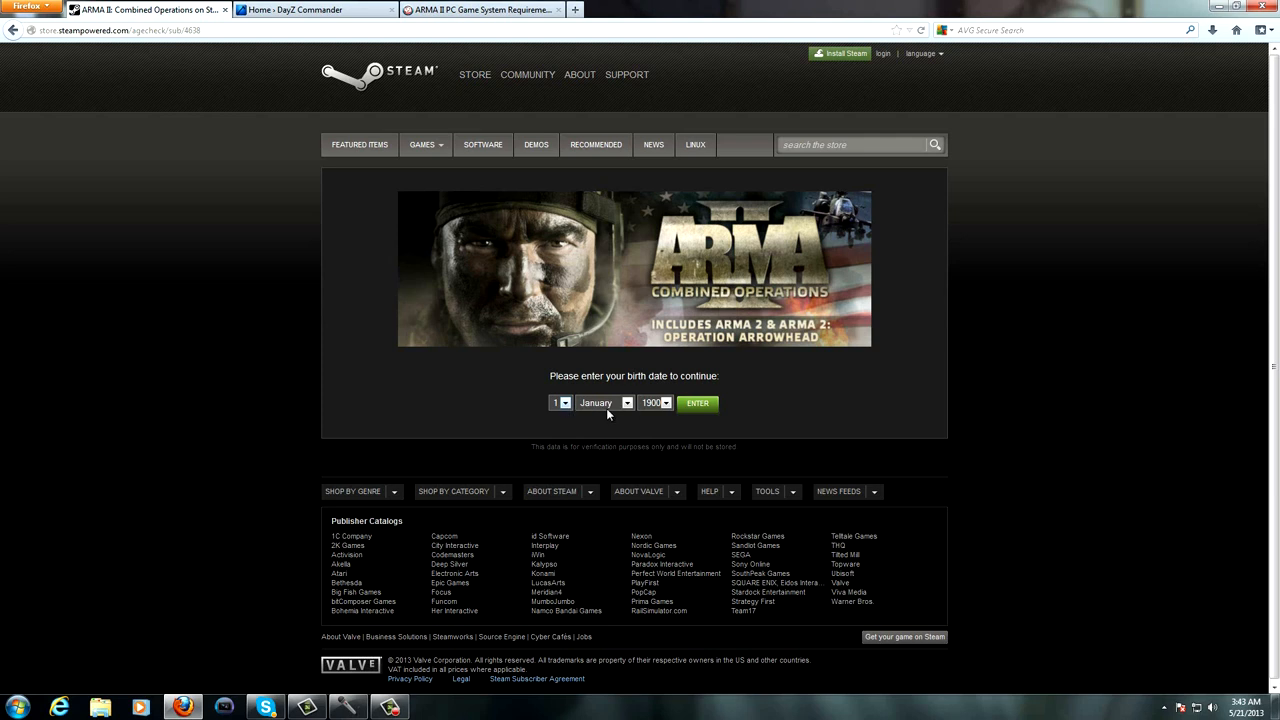
# Step: Pass the Steam age check by choosing a birth year and entering the store page
pyautogui.click(665, 403)
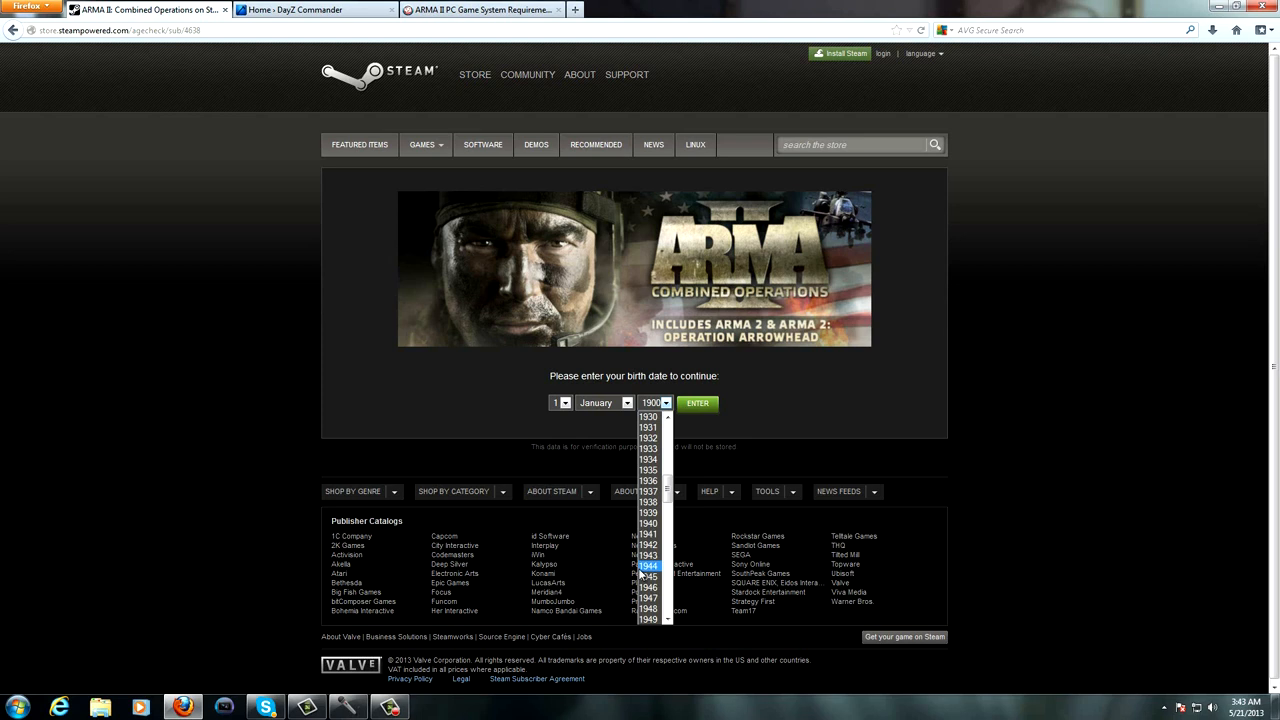
pyautogui.scroll(-3)
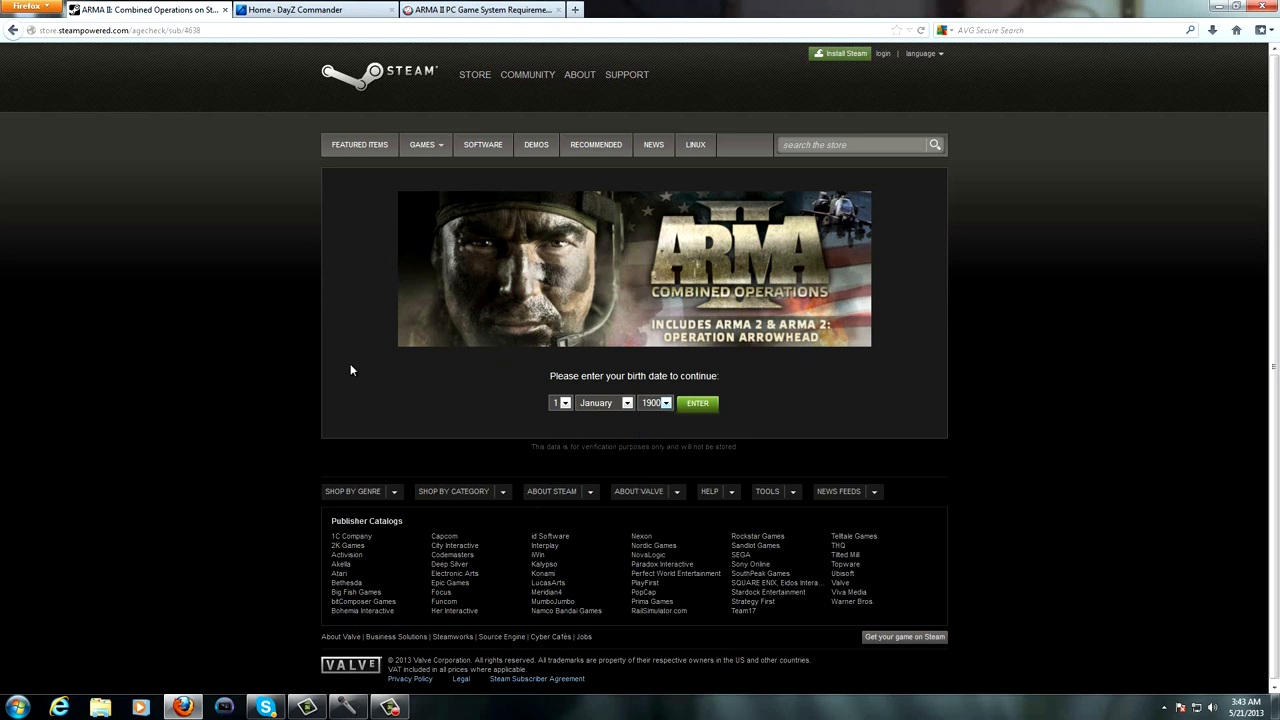
pyautogui.moveTo(697, 403)
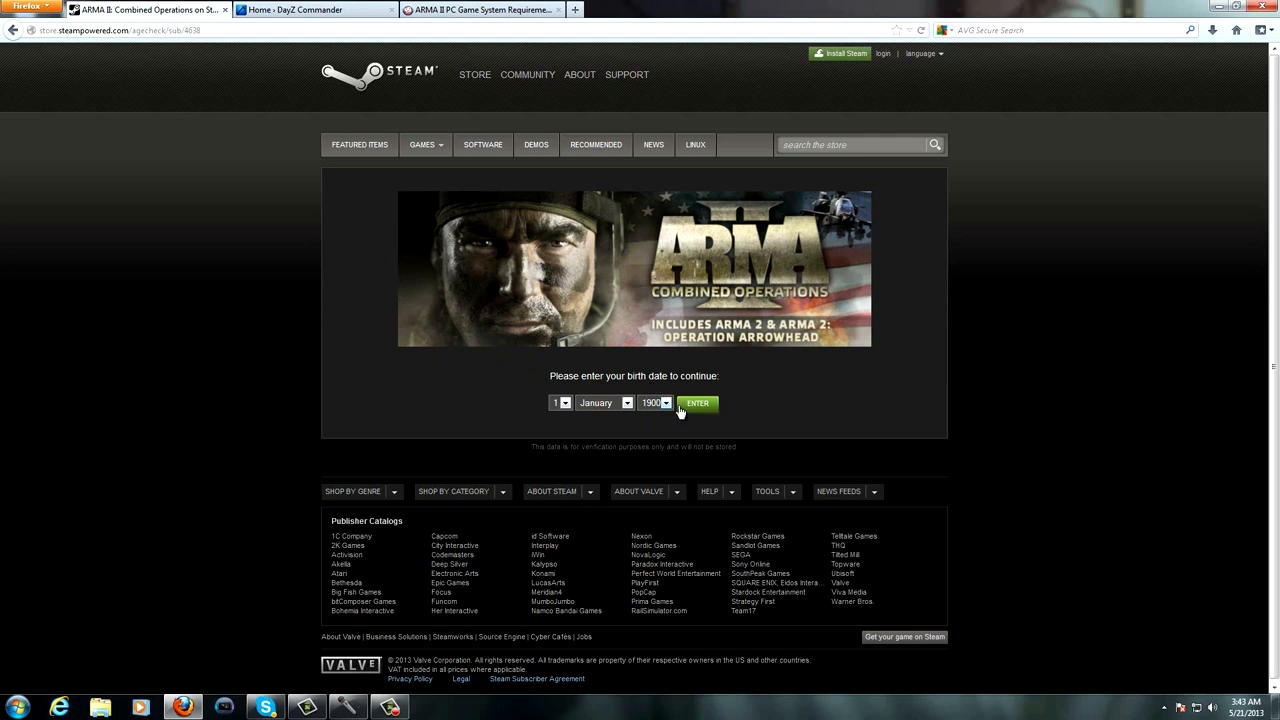
pyautogui.click(697, 402)
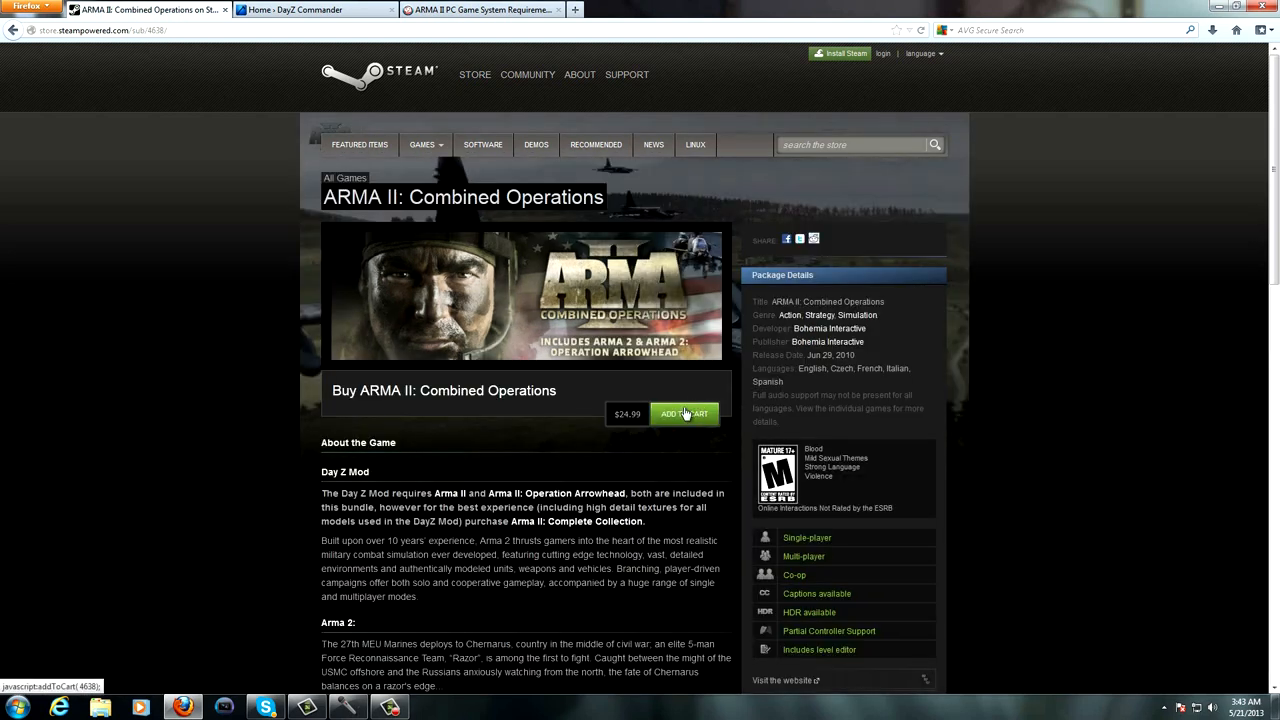
# Step: Review the ARMA II: Combined Operations store page with its $24.99 price and description
pyautogui.scroll(-3)
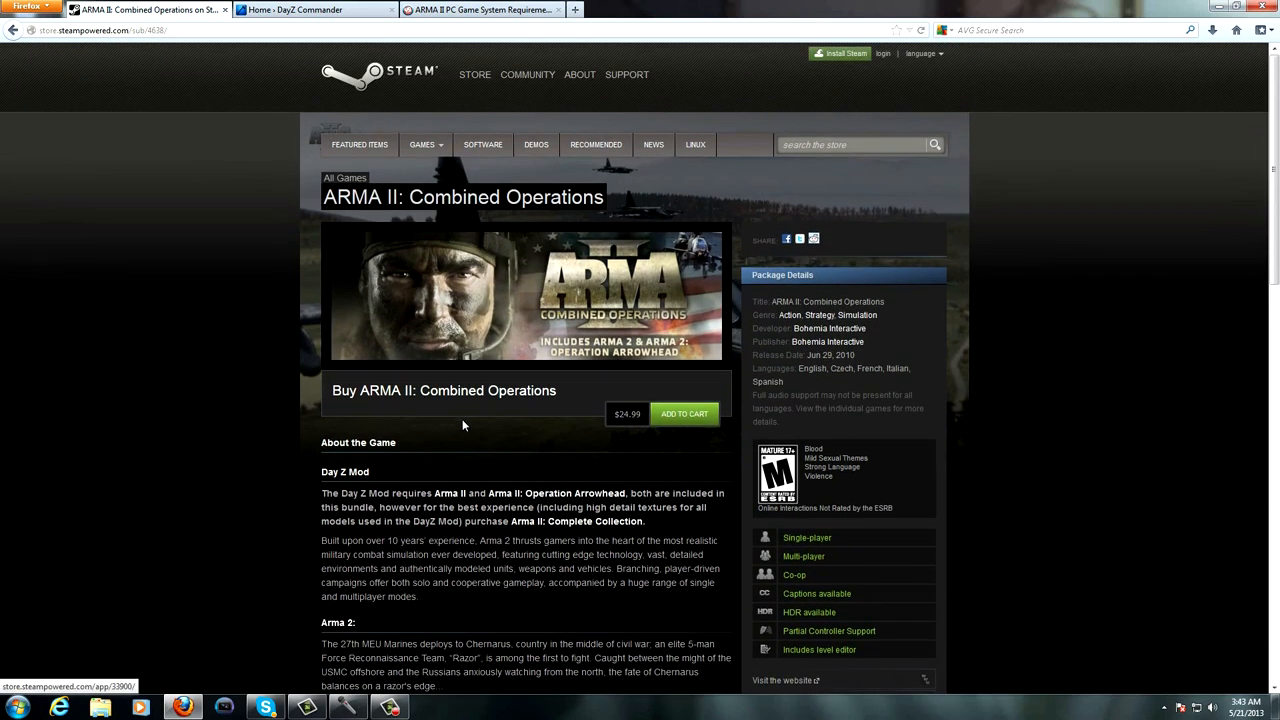
pyautogui.moveTo(685, 414)
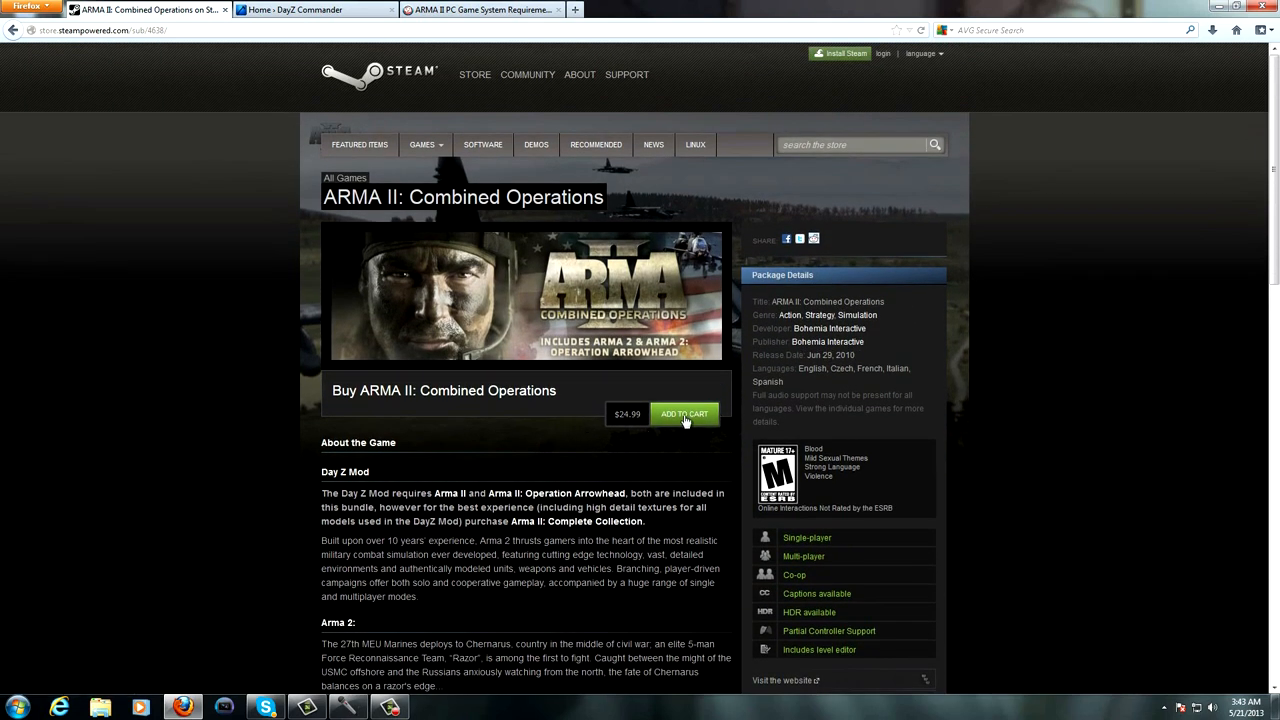
pyautogui.scroll(-3)
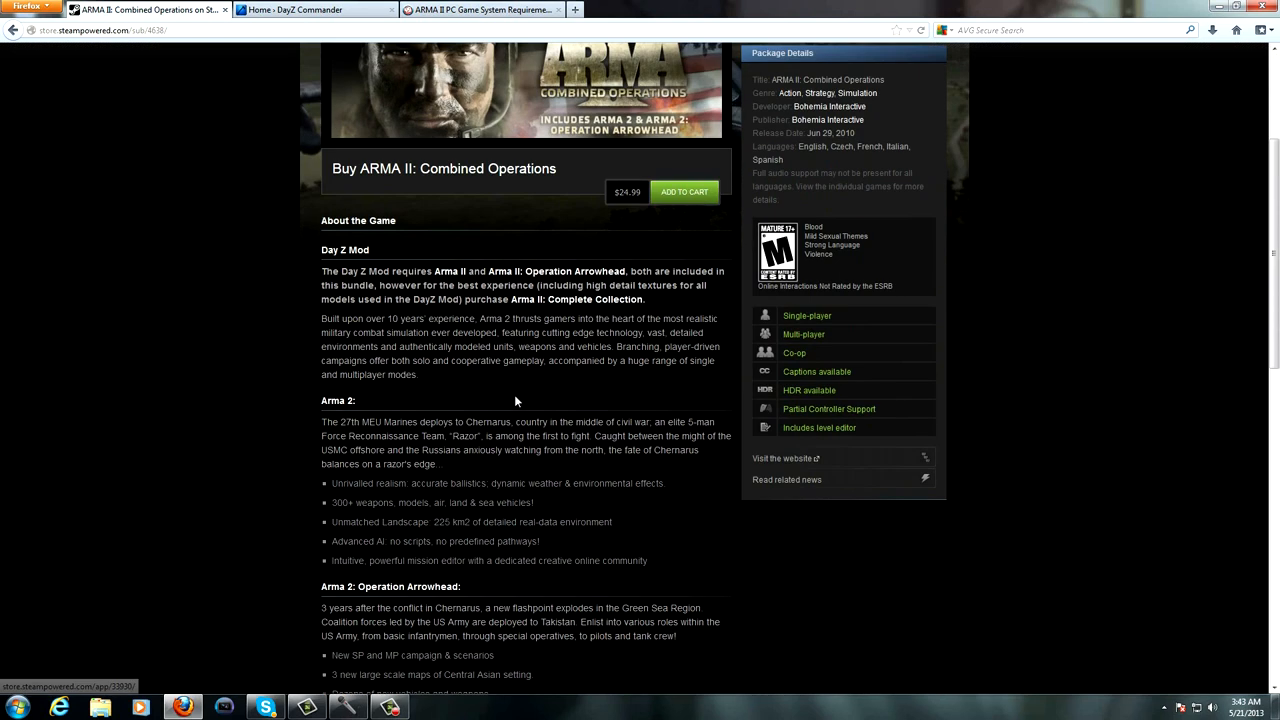
pyautogui.scroll(3)
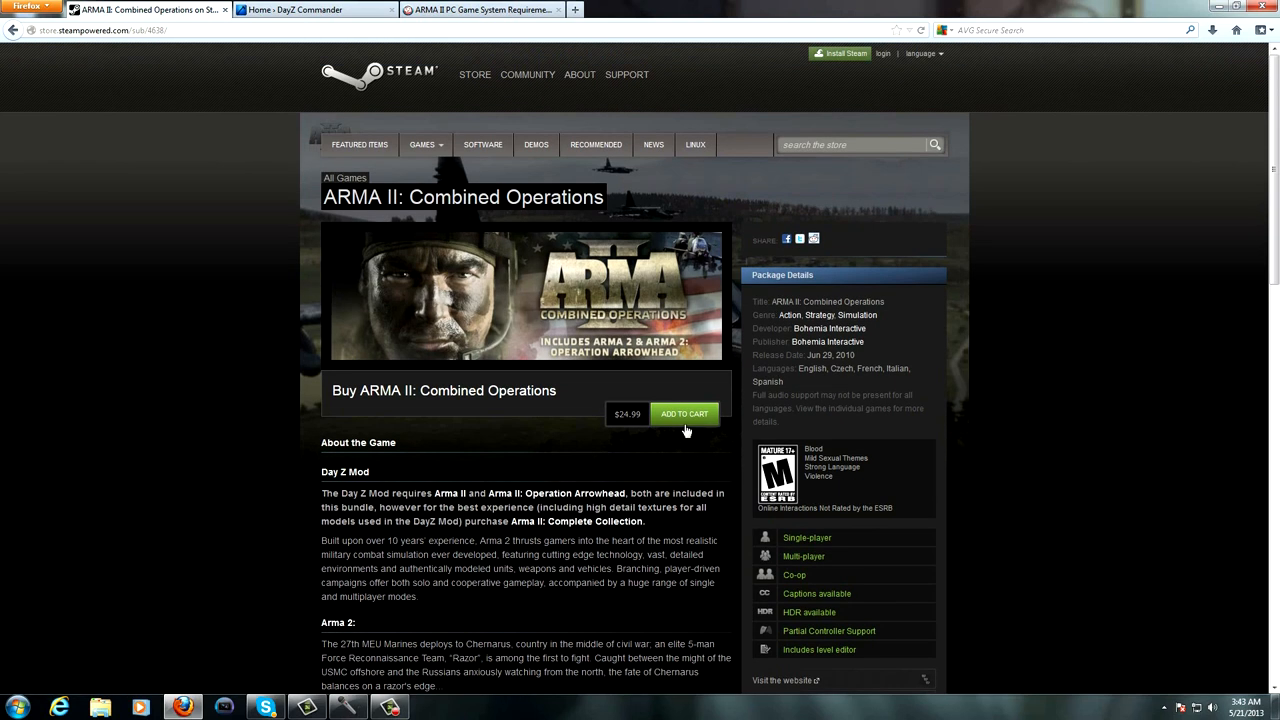
pyautogui.moveTo(575, 431)
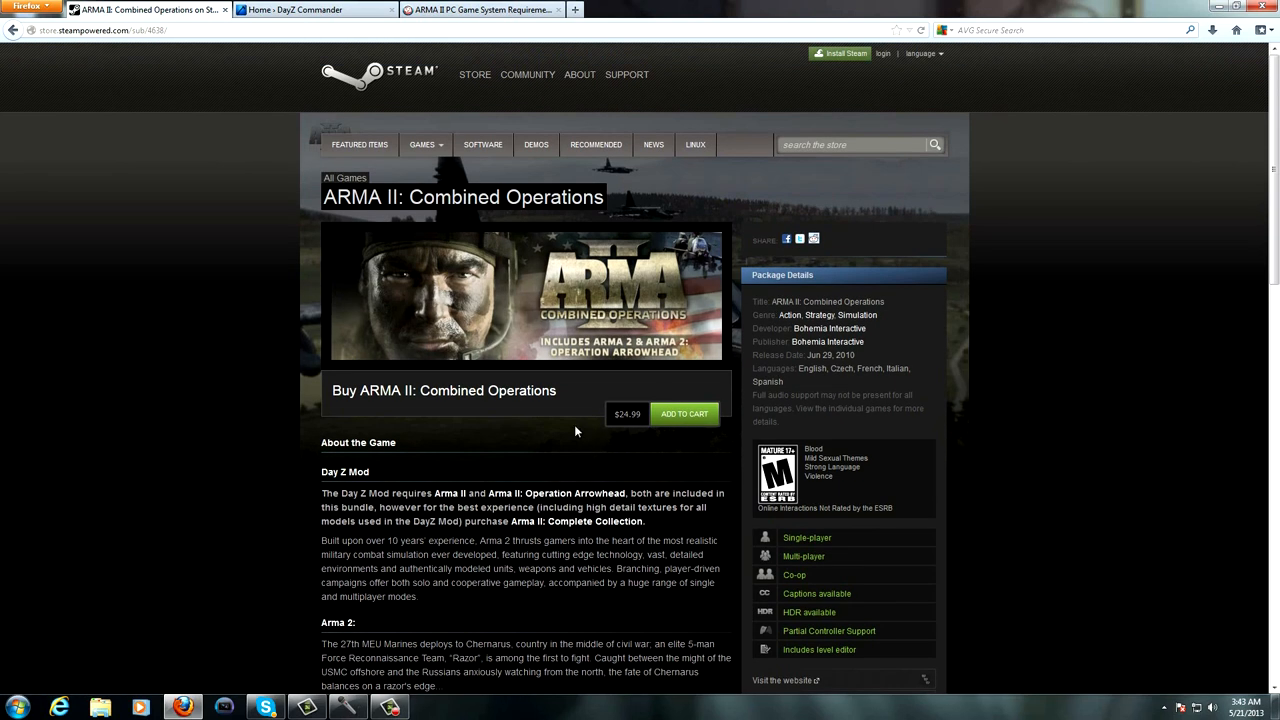
pyautogui.moveTo(490, 363)
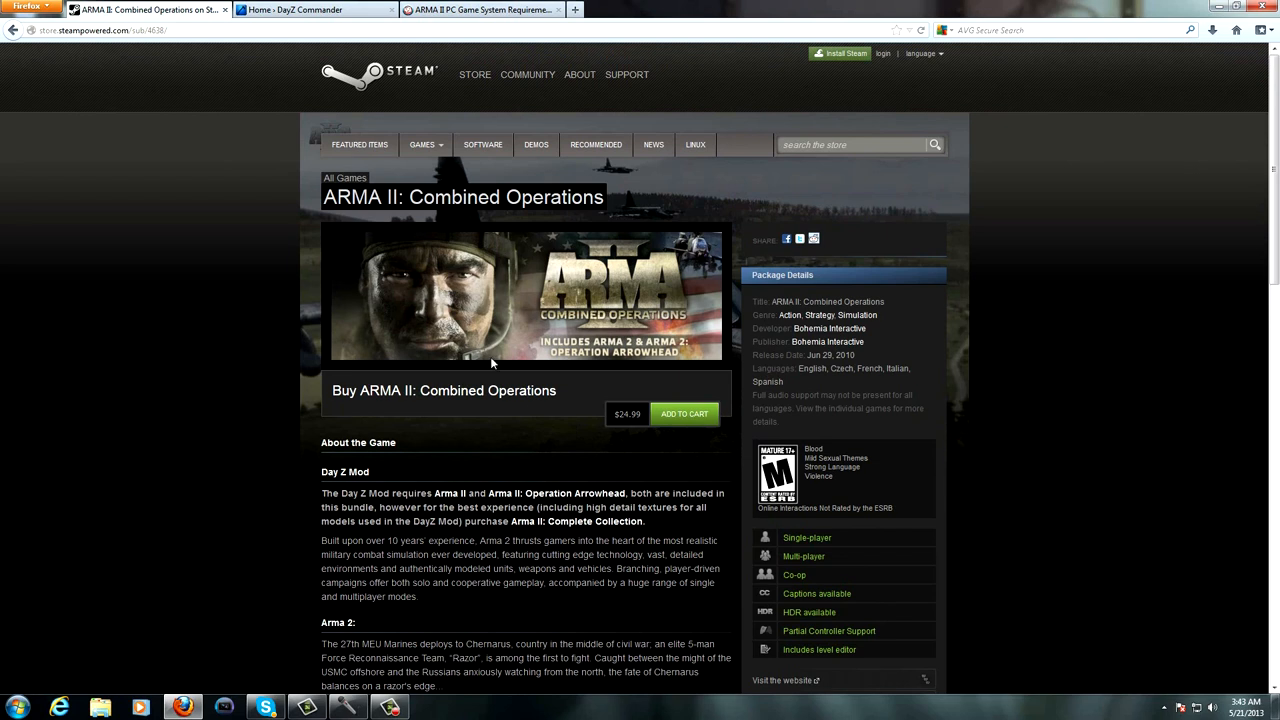
pyautogui.moveTo(512, 395)
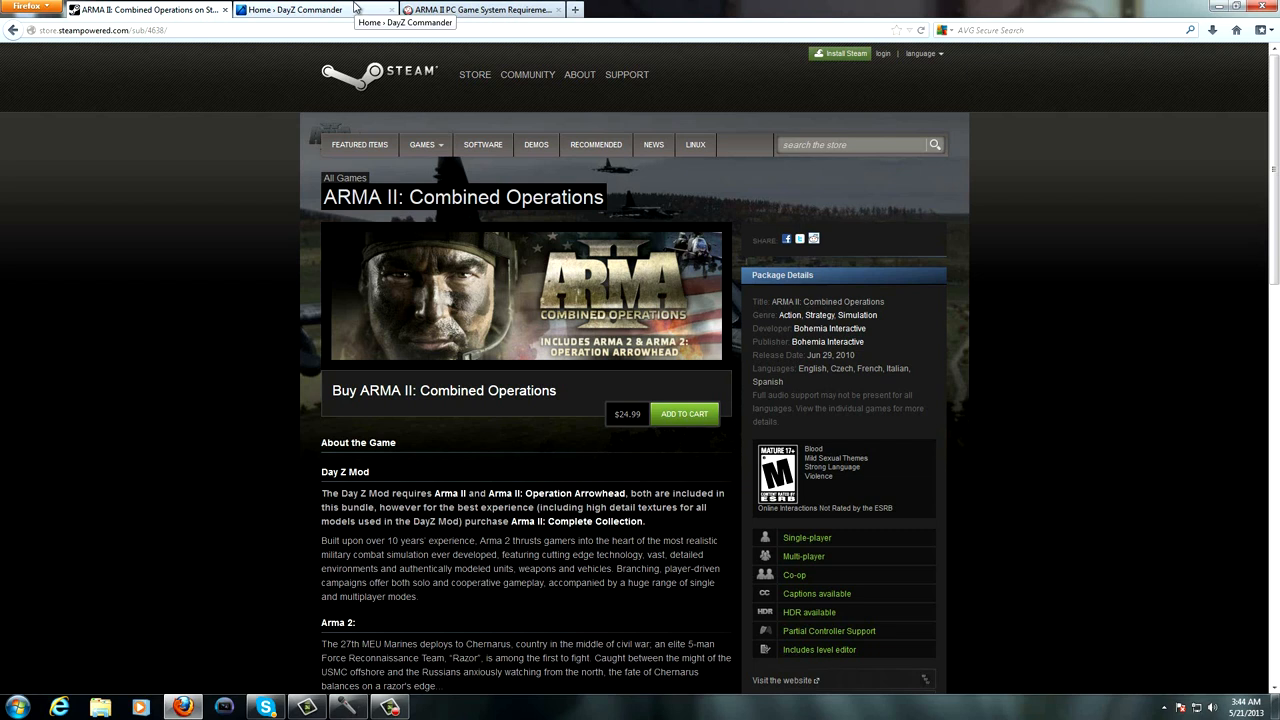
# Step: Bring up the DayZ Commander home page and browse down to the installer section
pyautogui.click(290, 9)
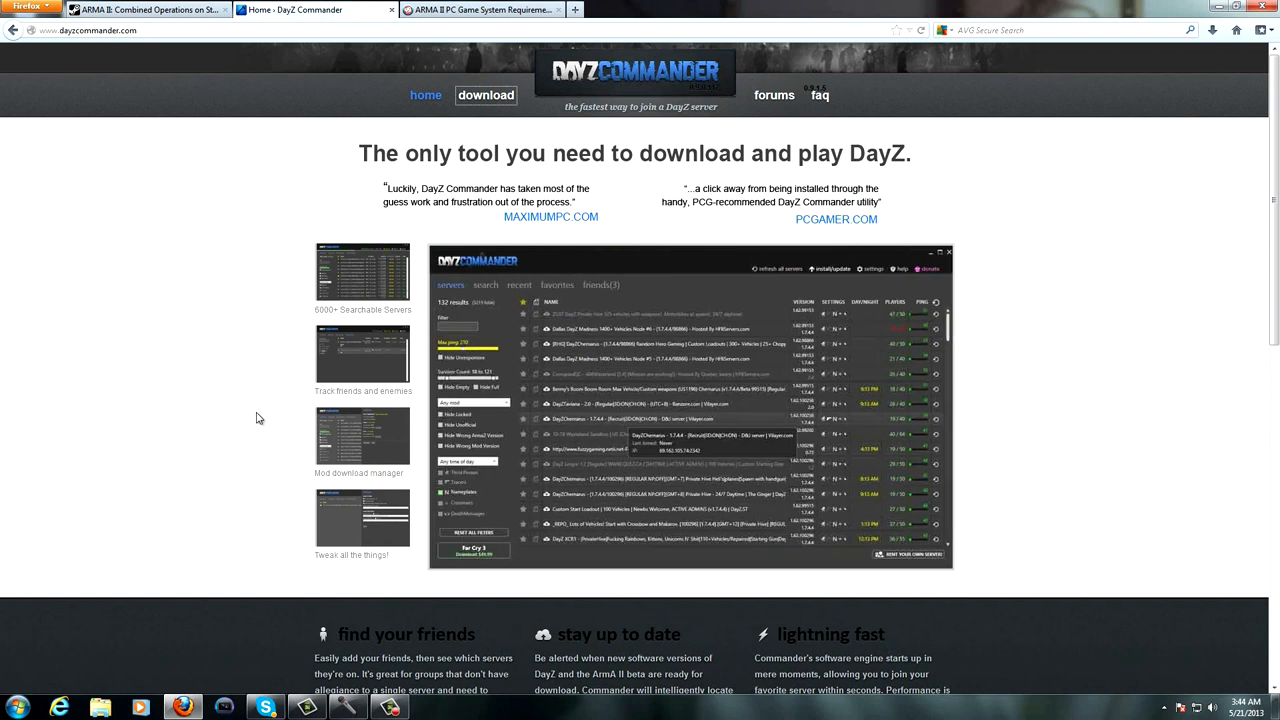
pyautogui.click(598, 285)
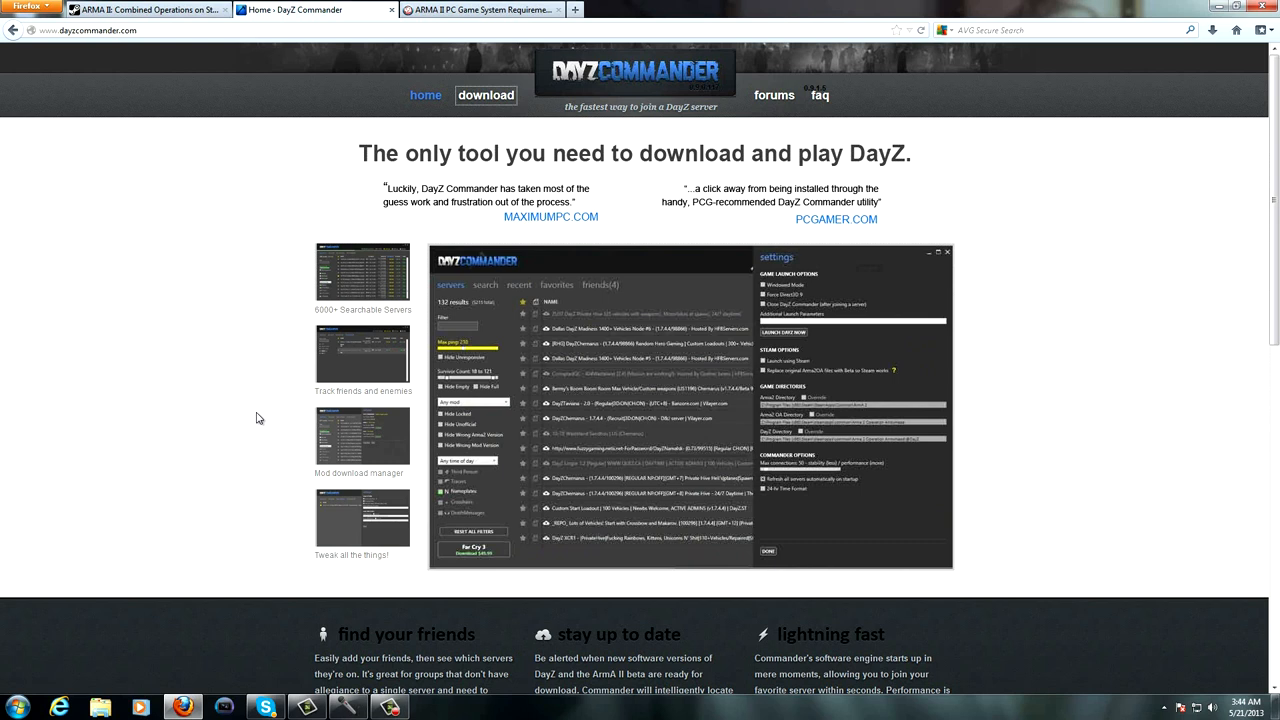
pyautogui.scroll(-3)
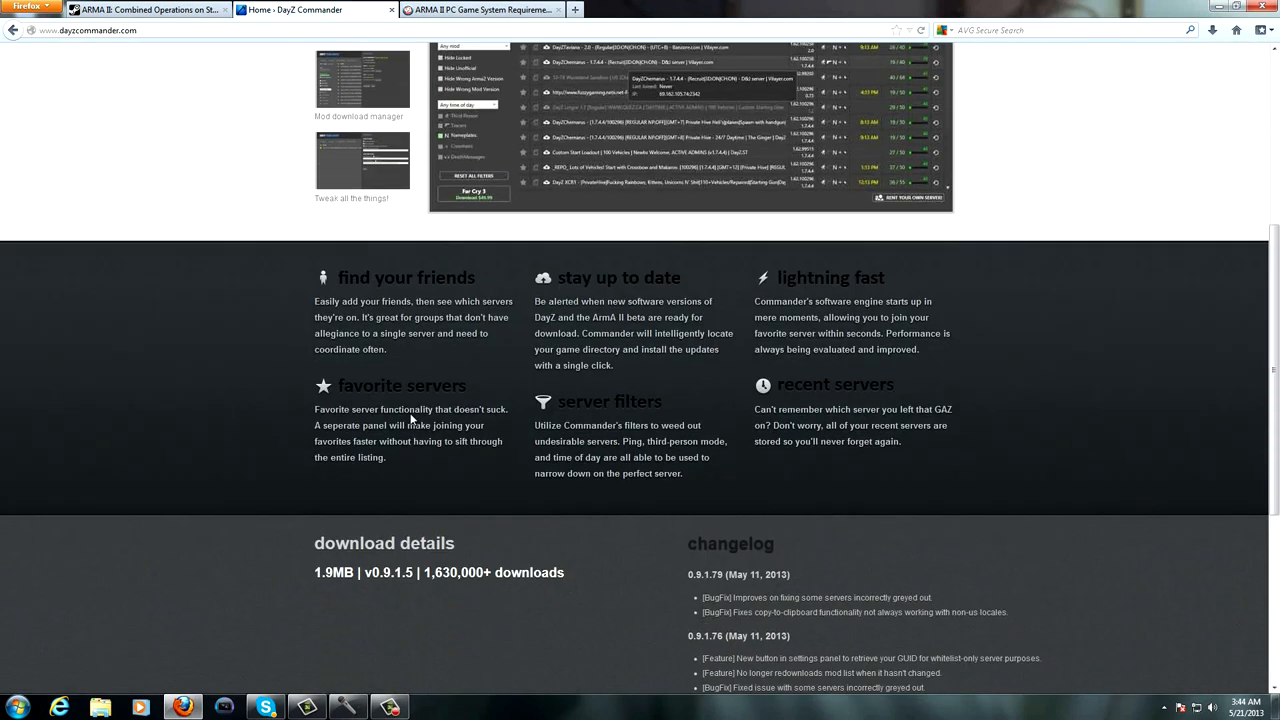
pyautogui.scroll(-3)
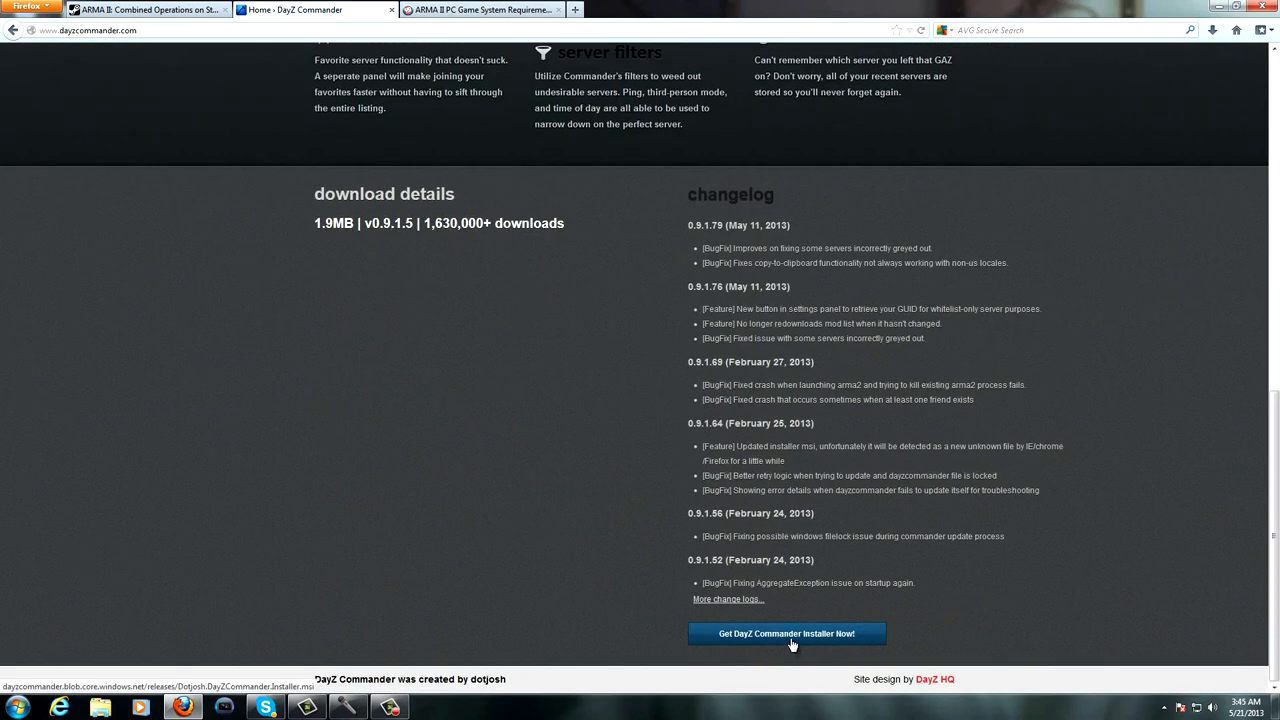
# Step: Request the DayZ Commander installer download, then cancel the save dialog
pyautogui.click(787, 633)
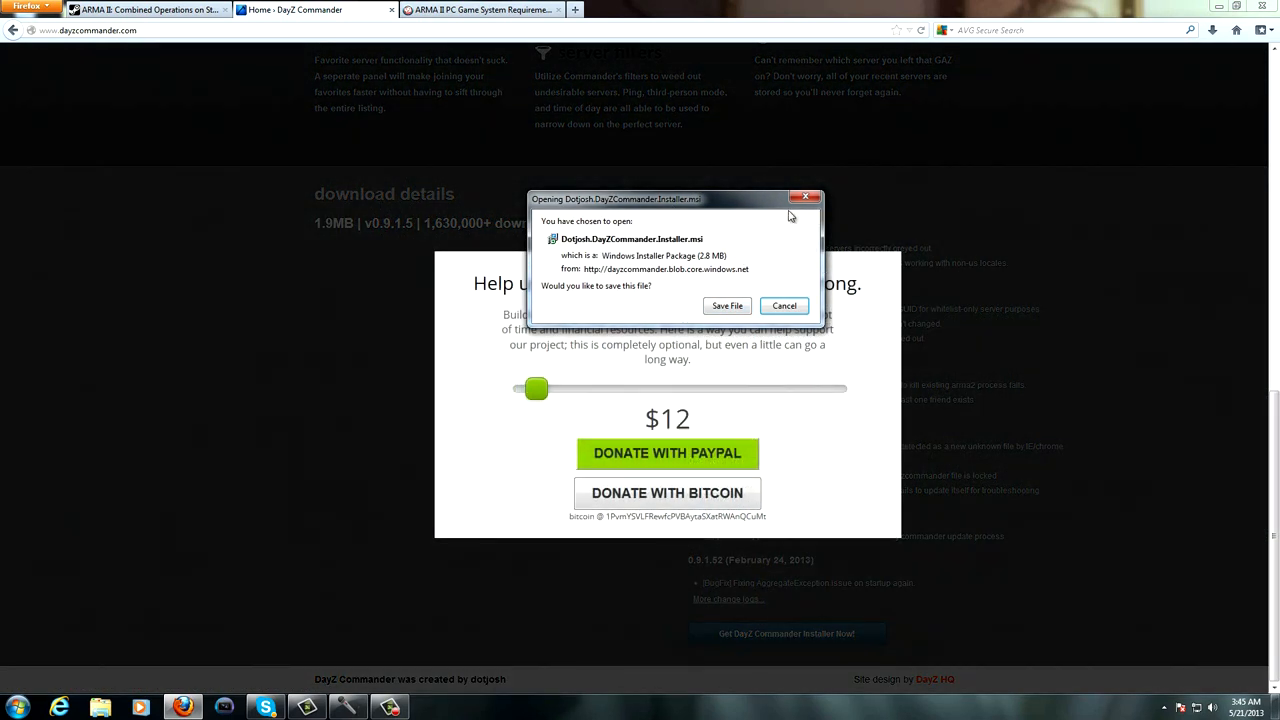
pyautogui.click(783, 305)
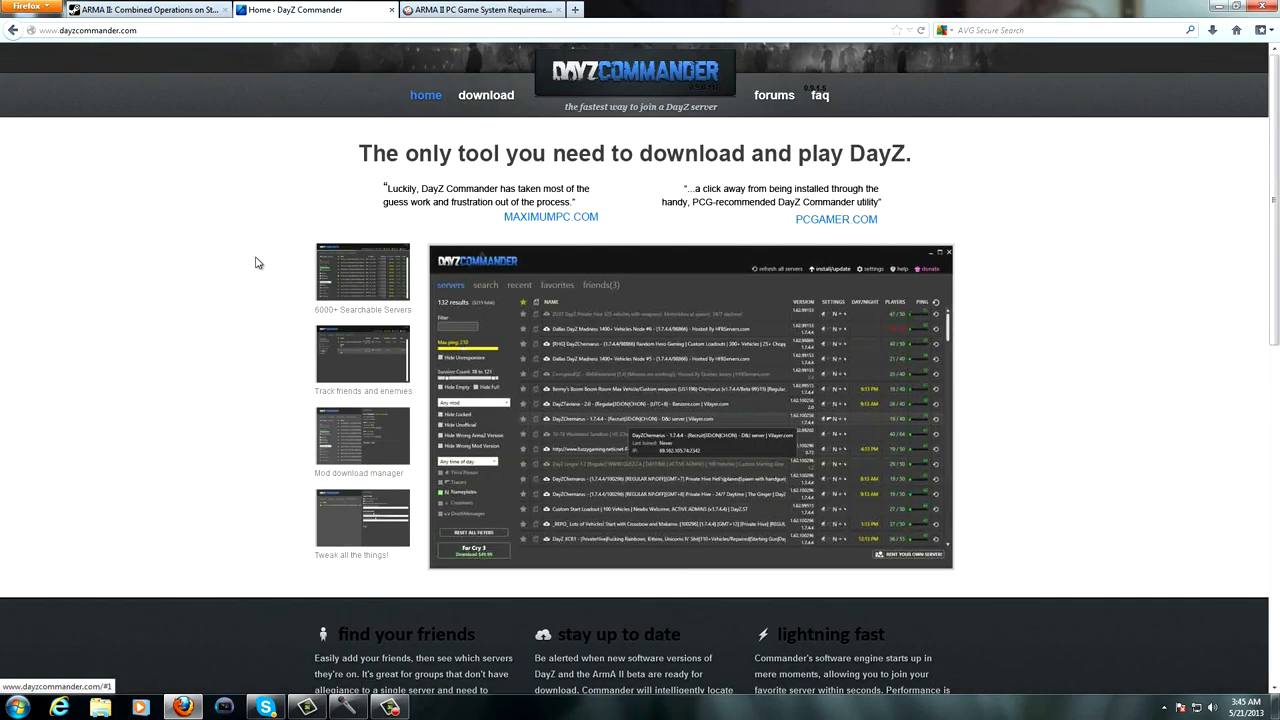
pyautogui.moveTo(1272, 42)
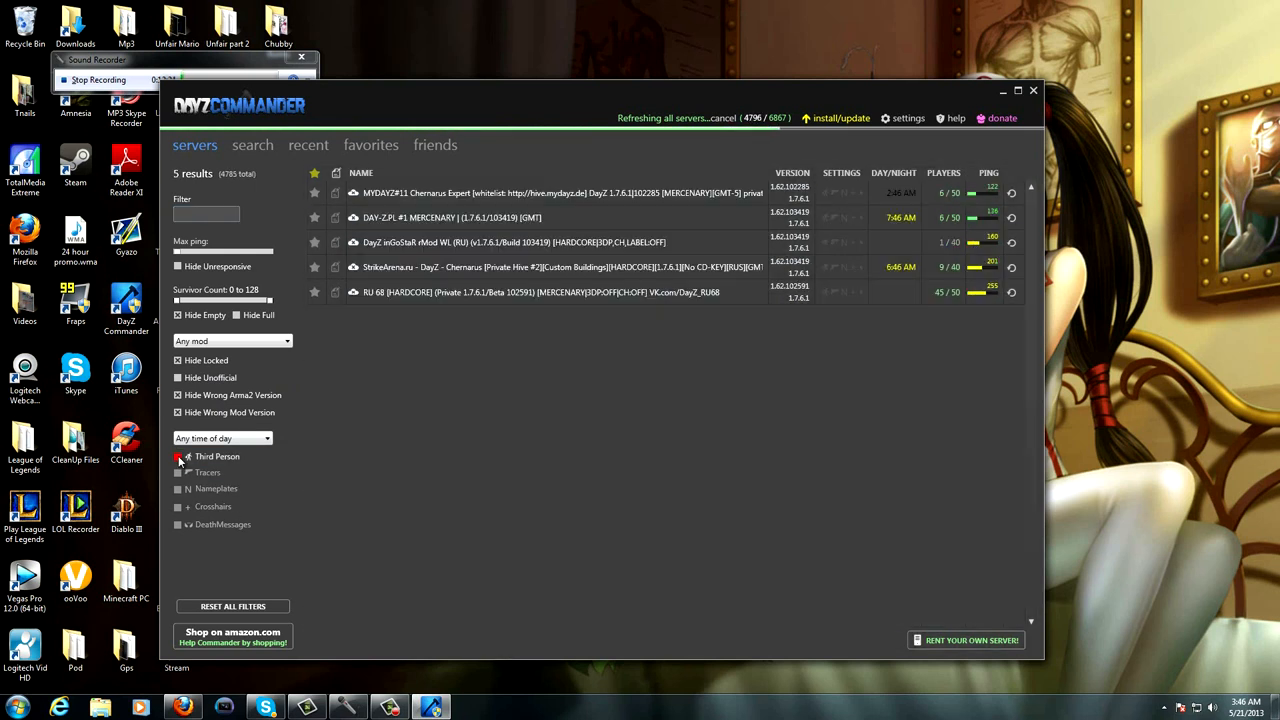
# Step: Clear the third-person-only server filter and review the install/update mods panel
pyautogui.click(178, 456)
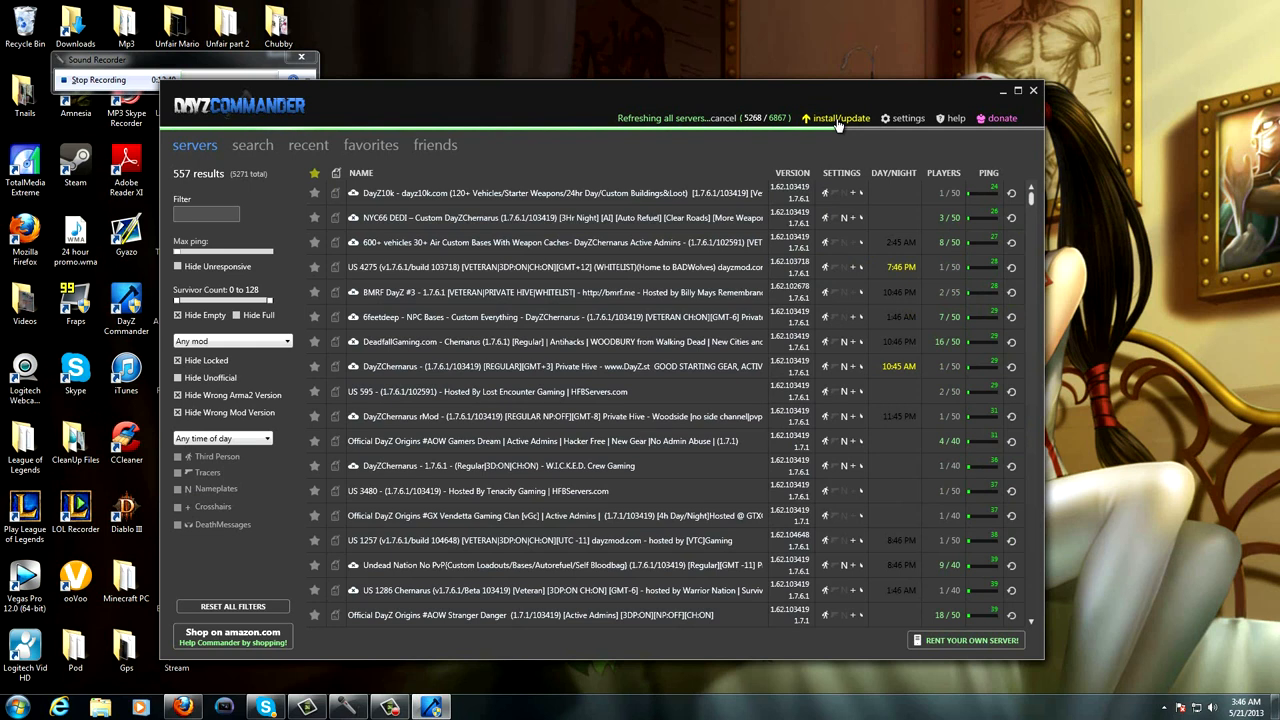
pyautogui.click(841, 118)
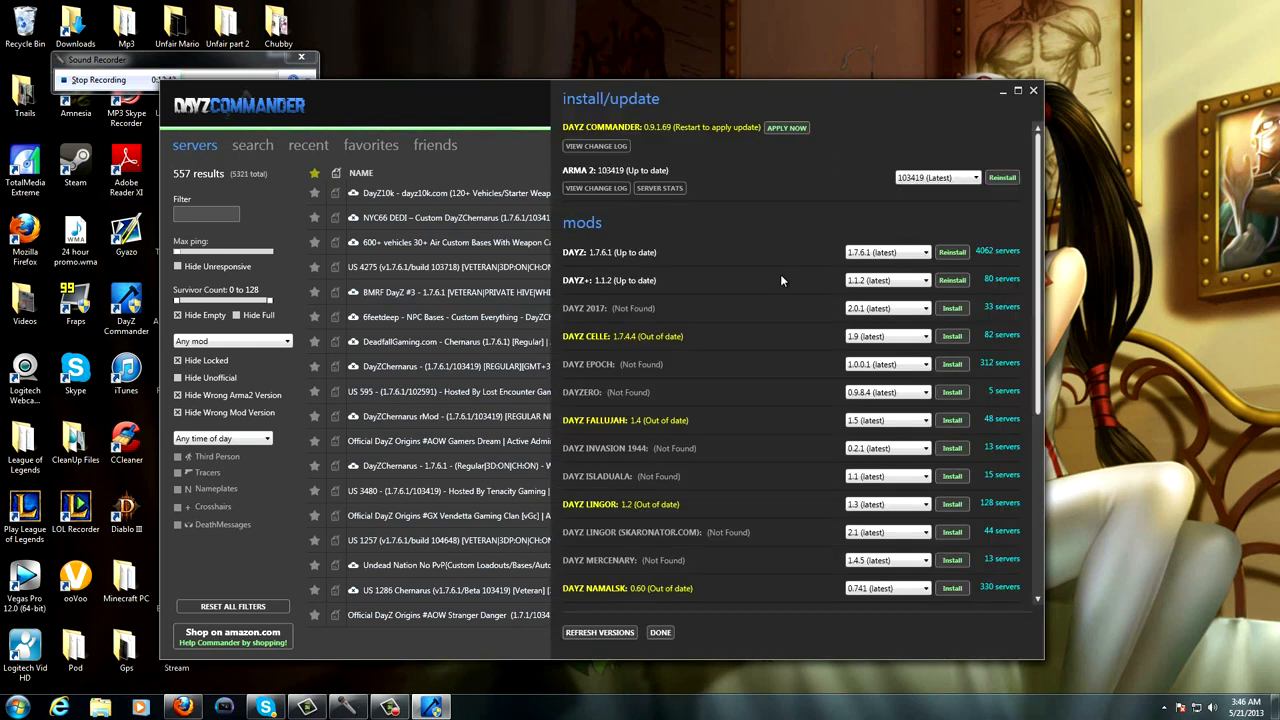
pyautogui.scroll(-3)
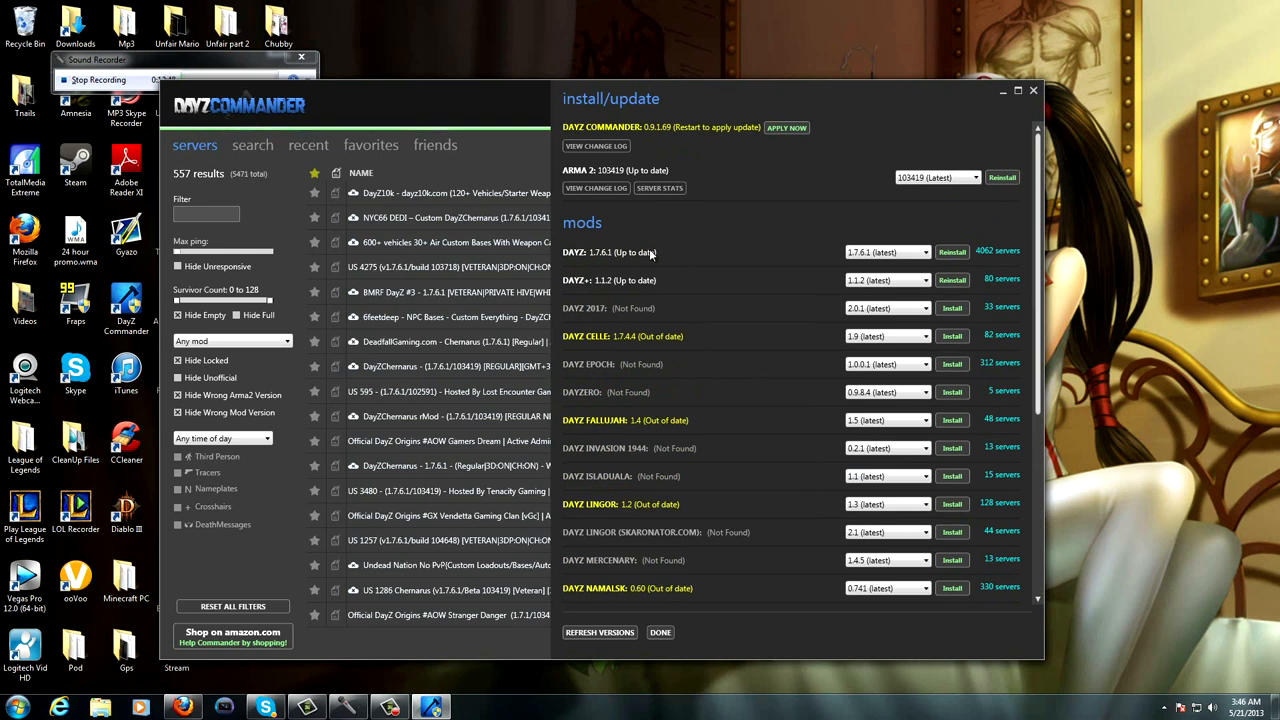
pyautogui.scroll(-3)
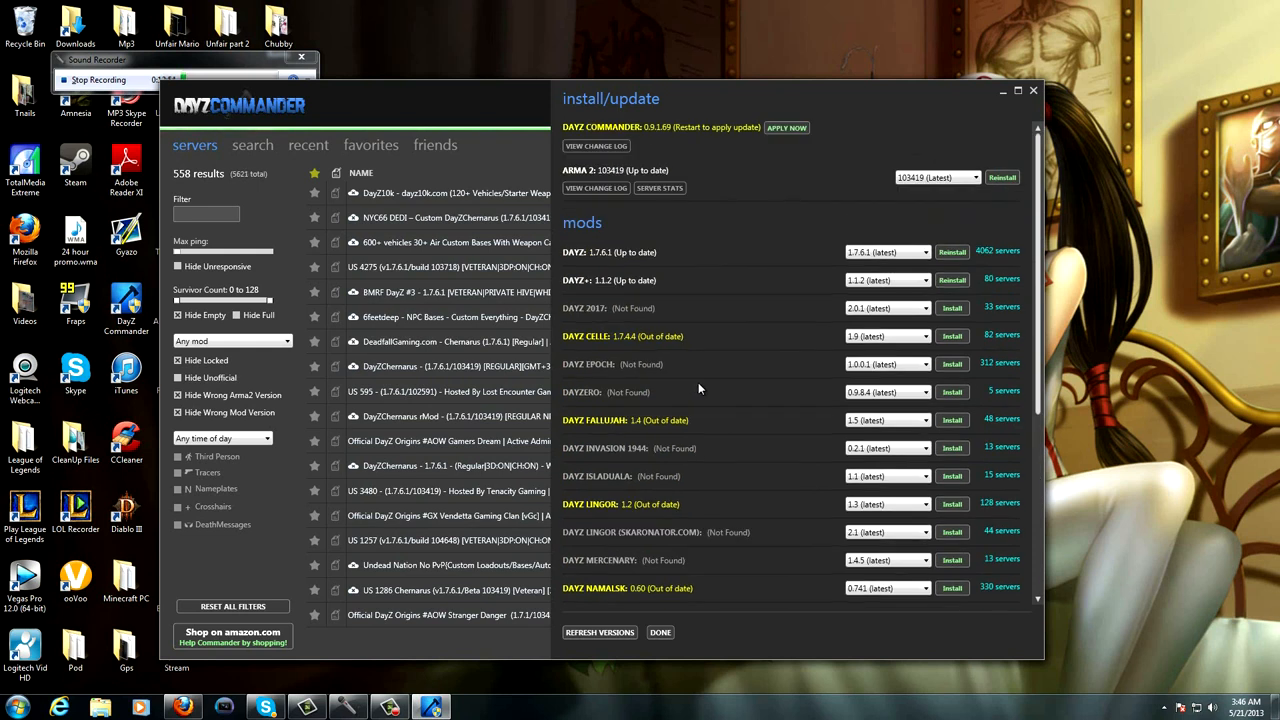
pyautogui.scroll(-3)
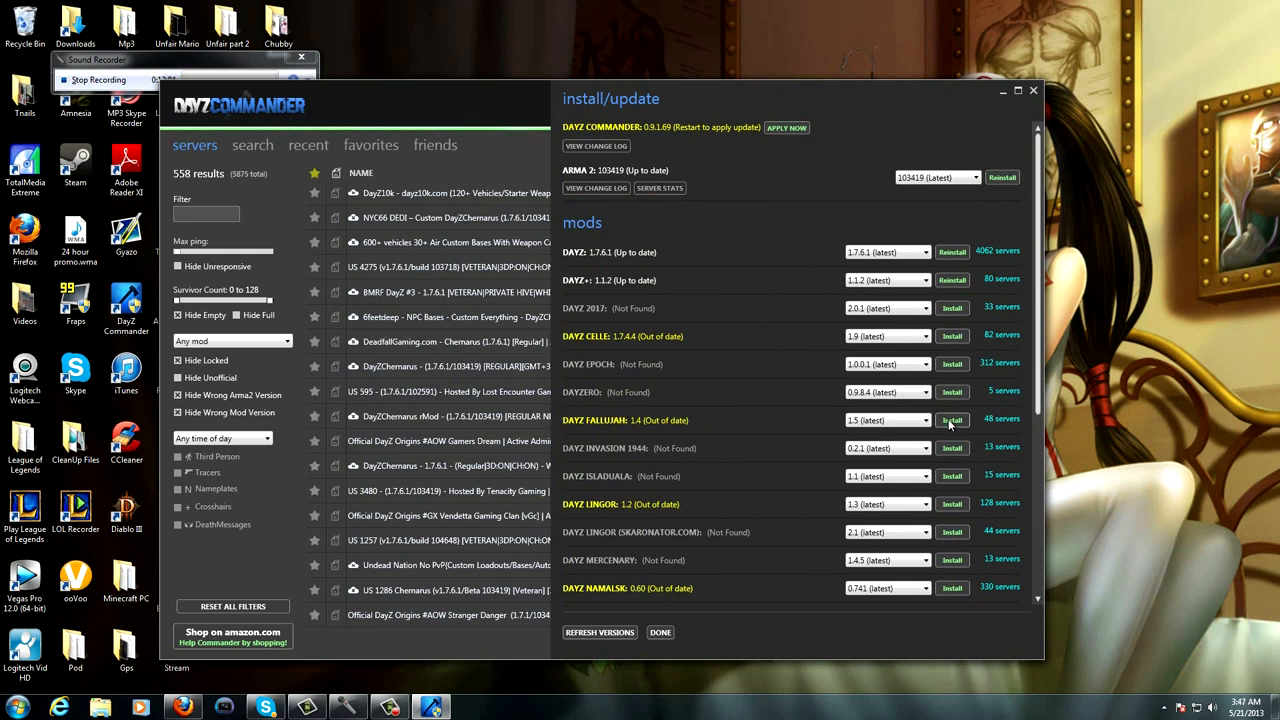
# Step: Attempt to install the out-of-date DayZ Fallujah mod and check the remaining mods
pyautogui.click(951, 420)
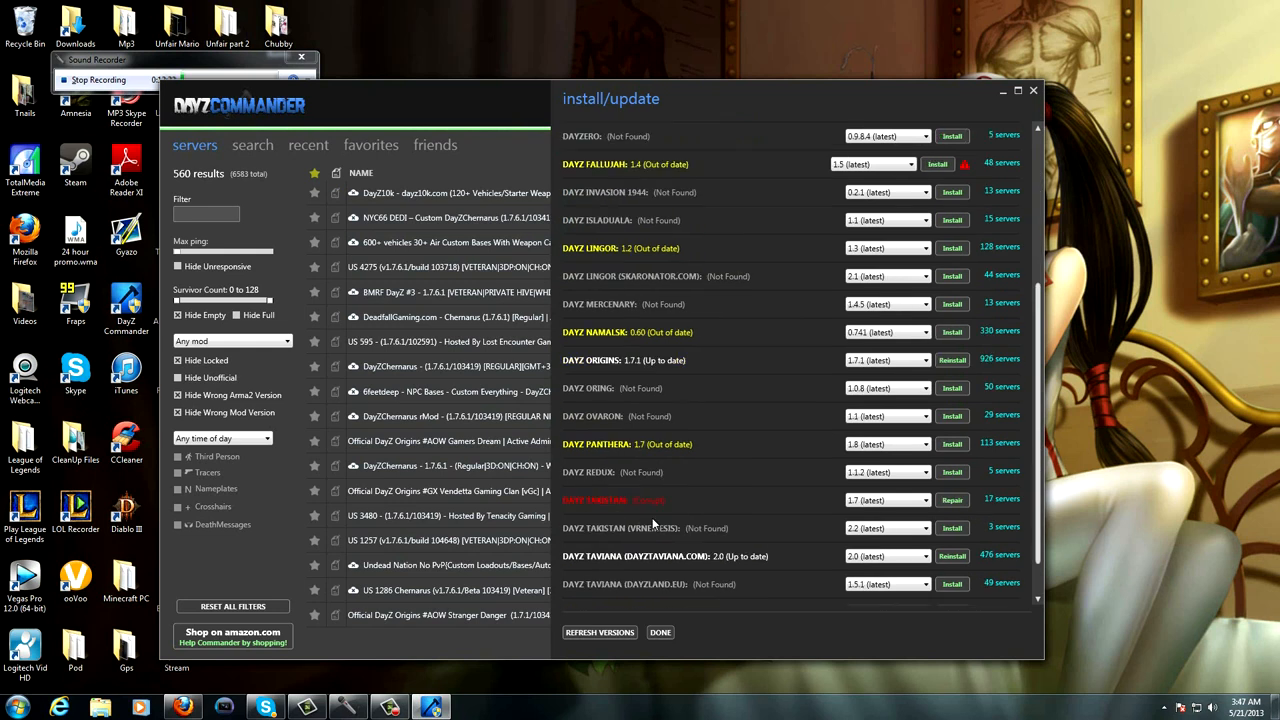
pyautogui.scroll(-3)
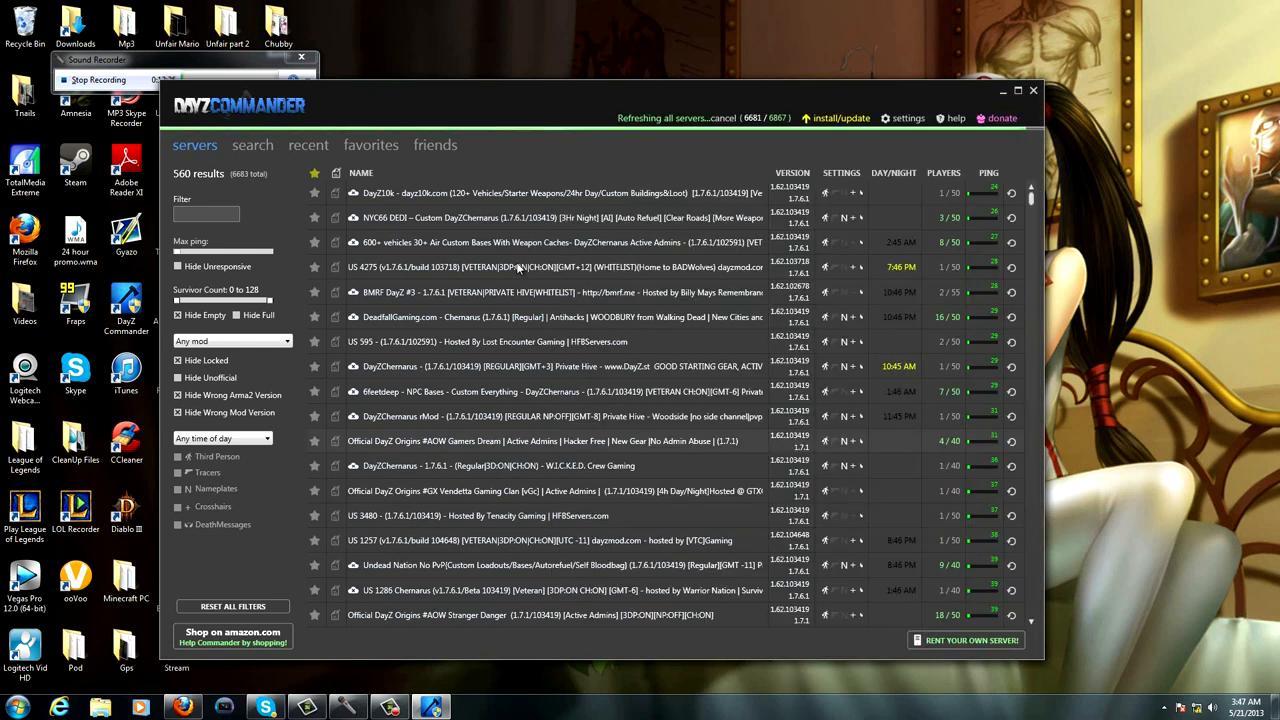
pyautogui.moveTo(418, 318)
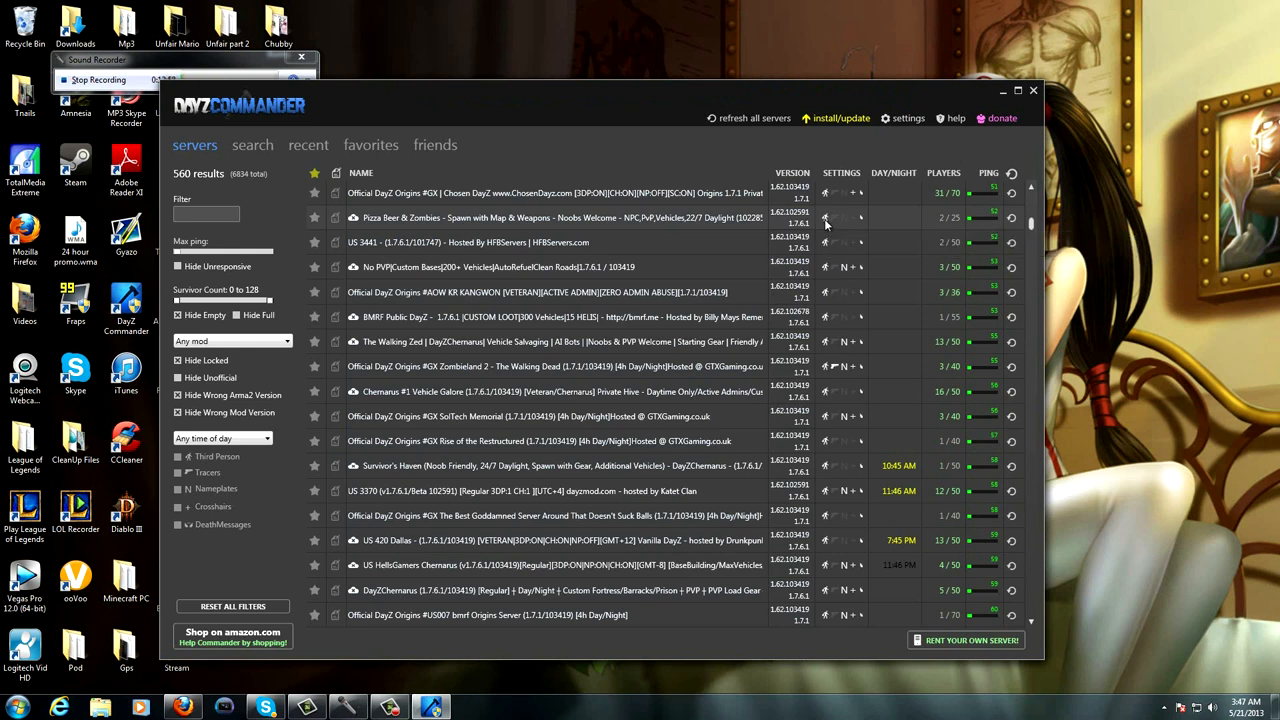
pyautogui.moveTo(850, 218)
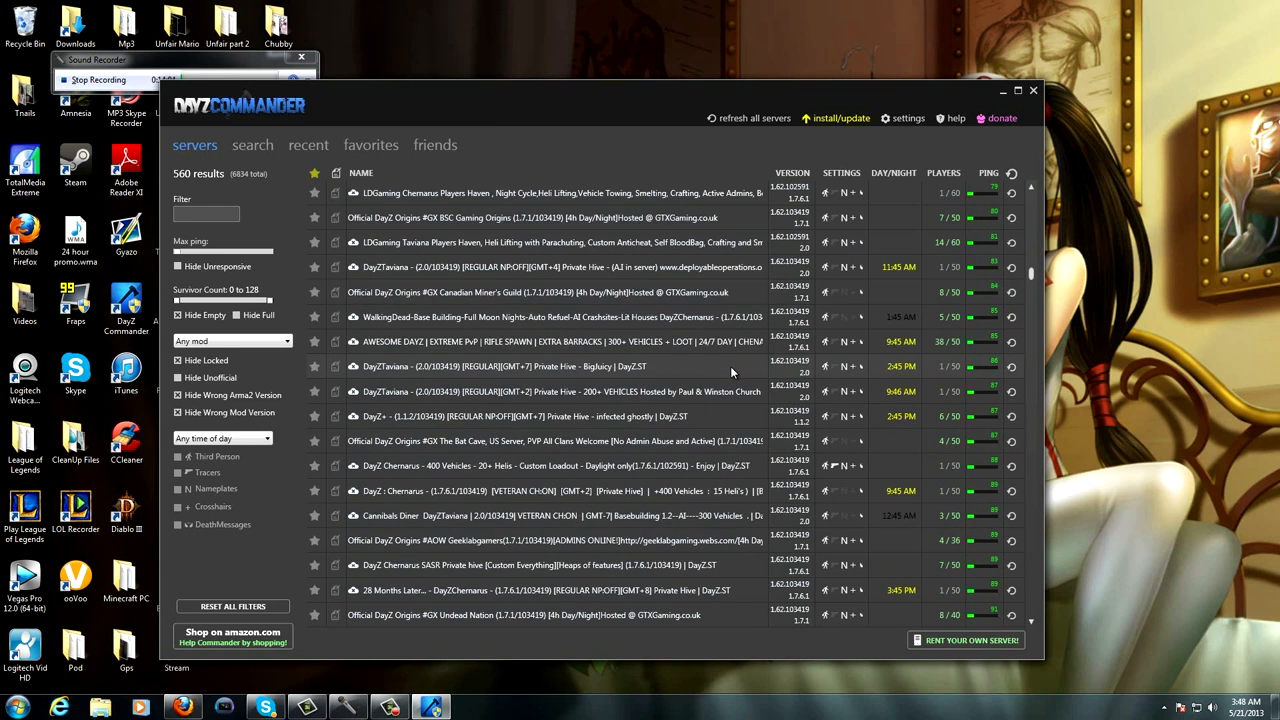
pyautogui.moveTo(730, 372)
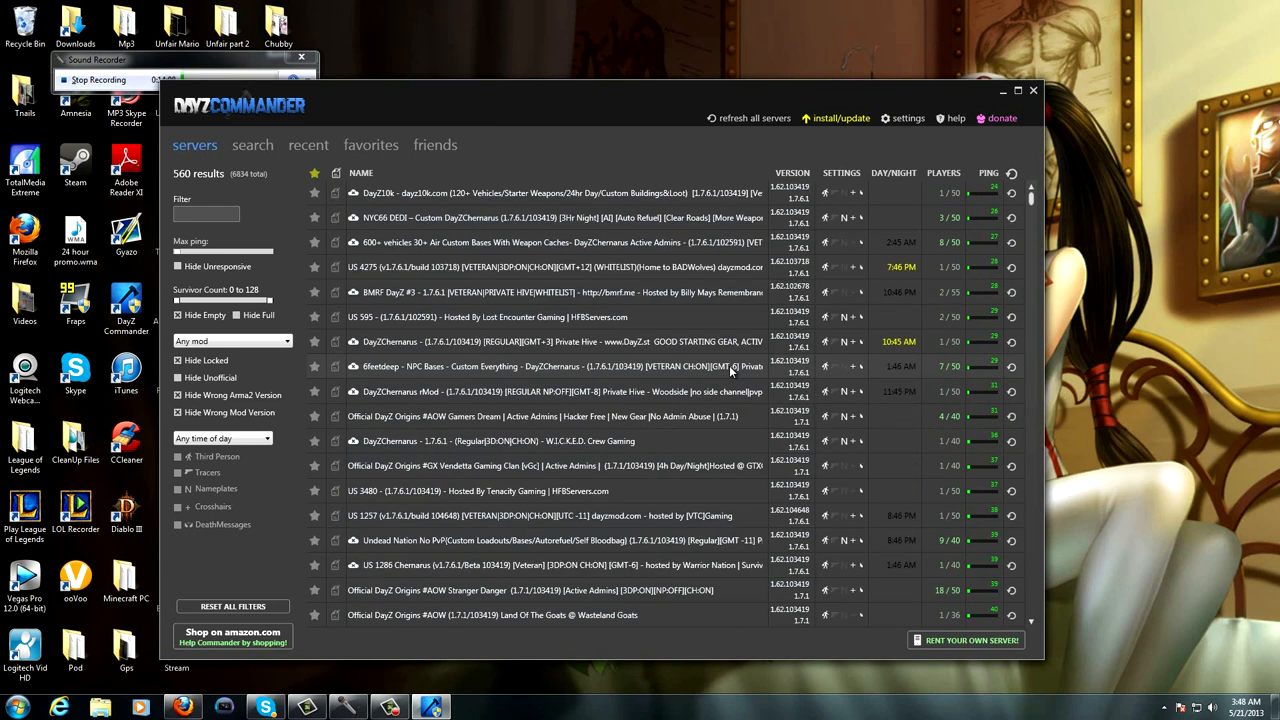
pyautogui.moveTo(730, 366)
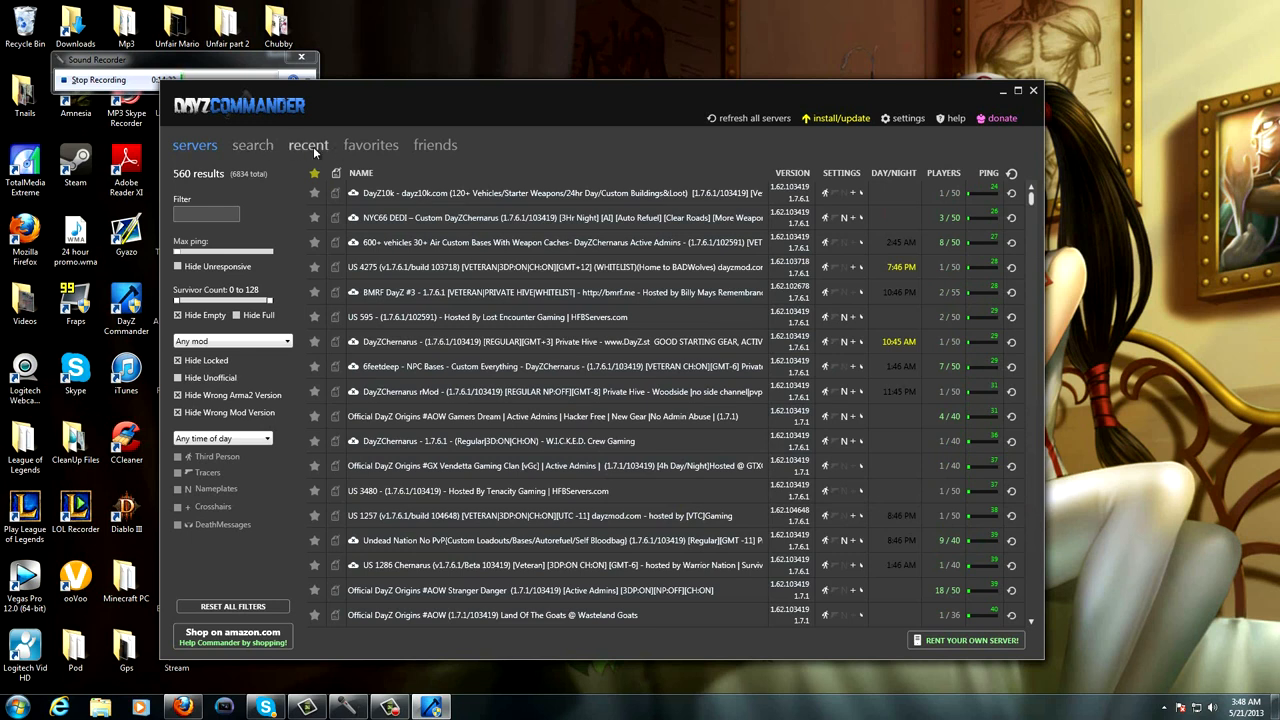
# Step: Switch DayZ Commander from the server list to the friends view
pyautogui.click(434, 144)
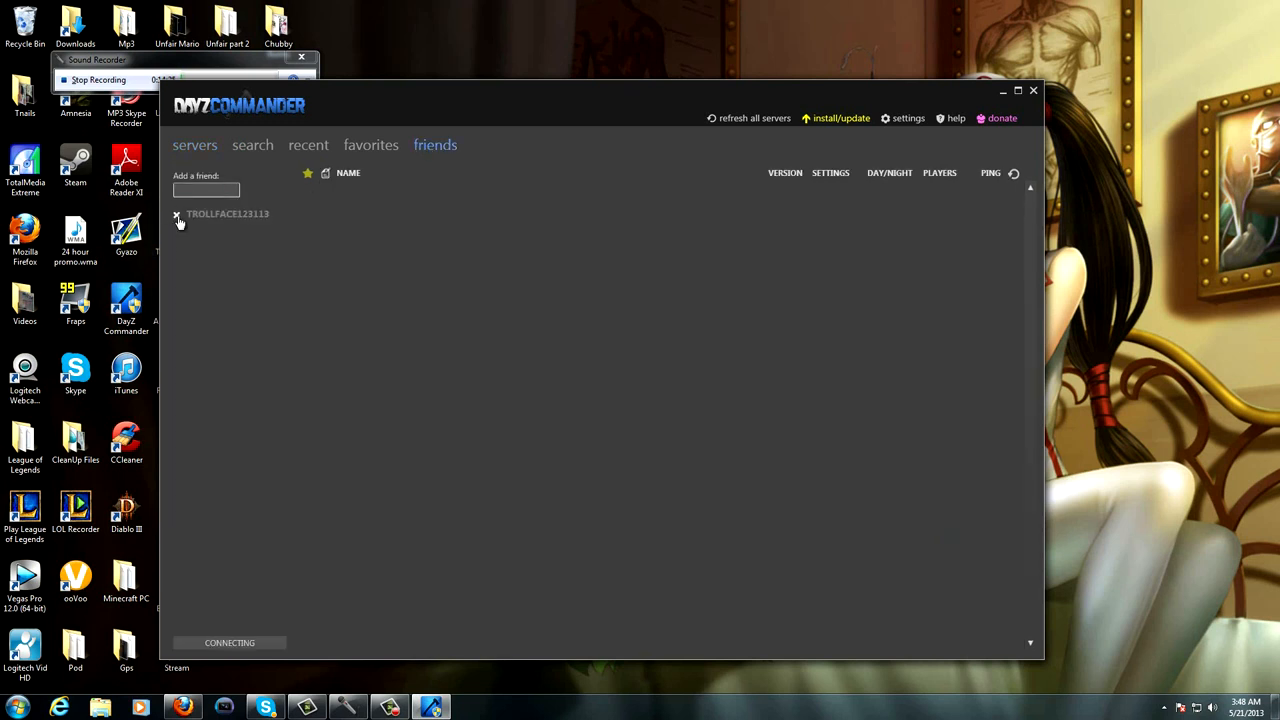
# Step: Remove the existing friend and add a new friend named 'joh' to the list
pyautogui.click(177, 214)
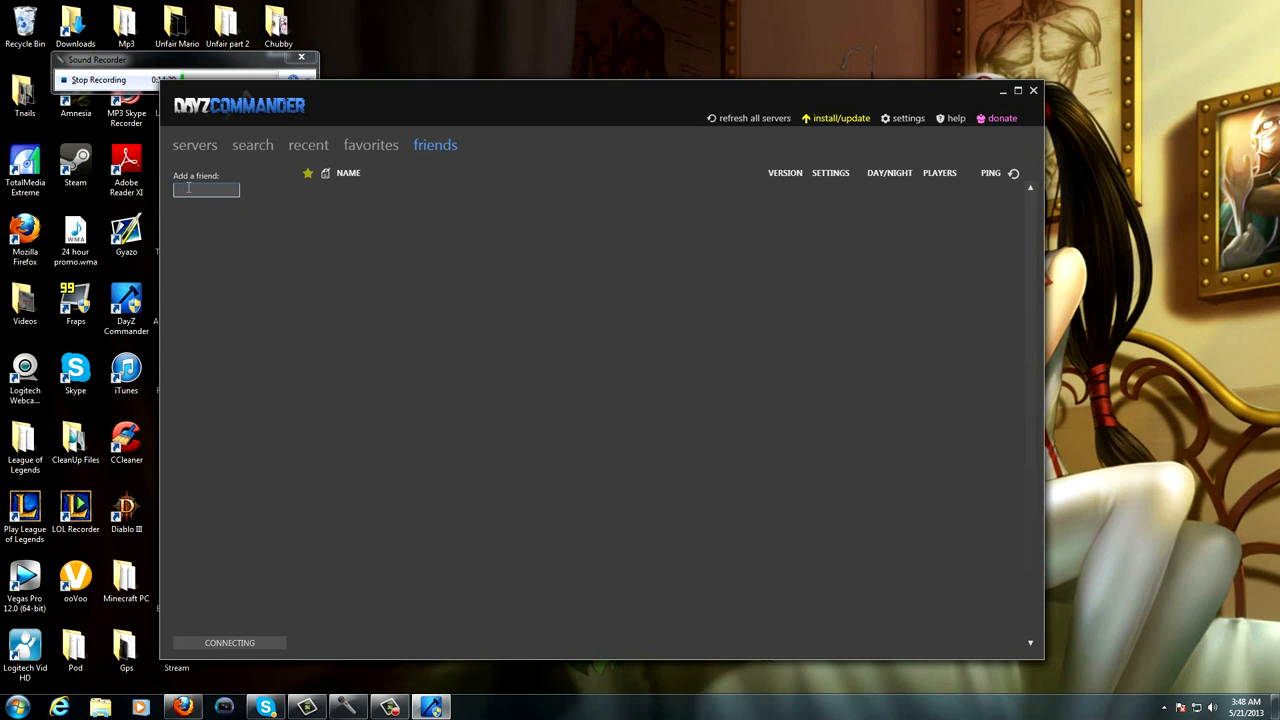
pyautogui.write('joh')
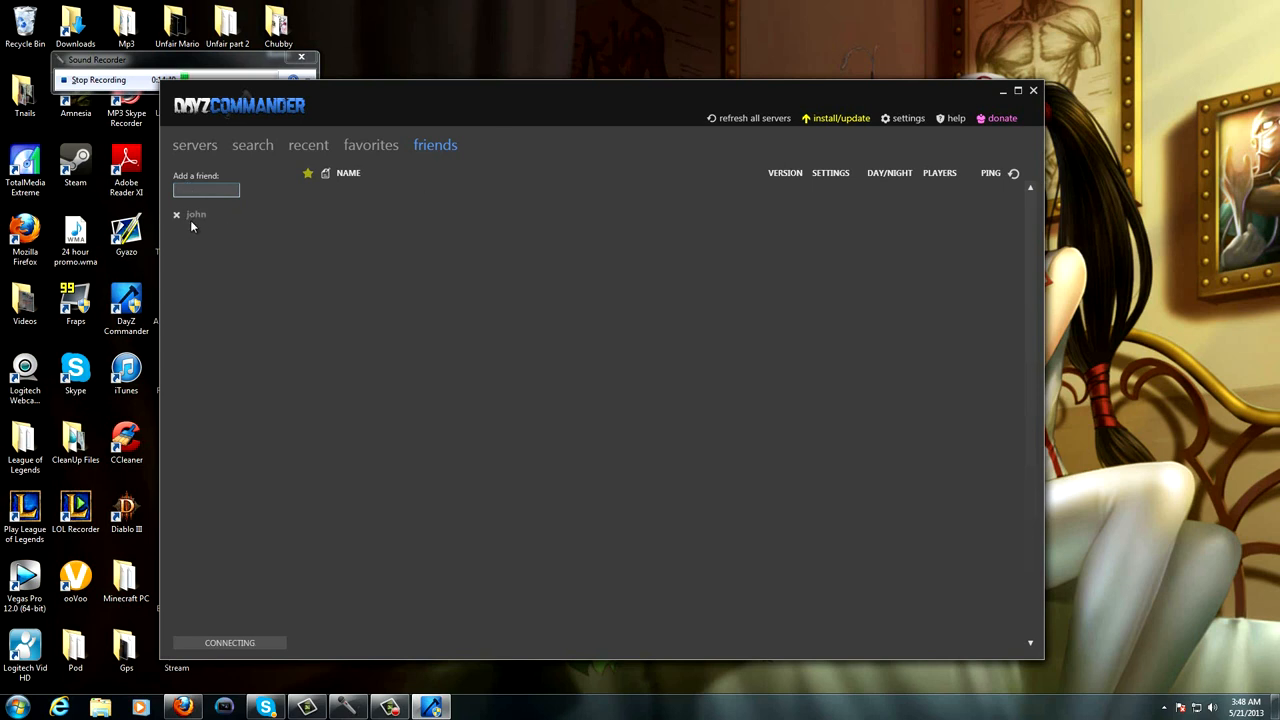
pyautogui.moveTo(519, 194)
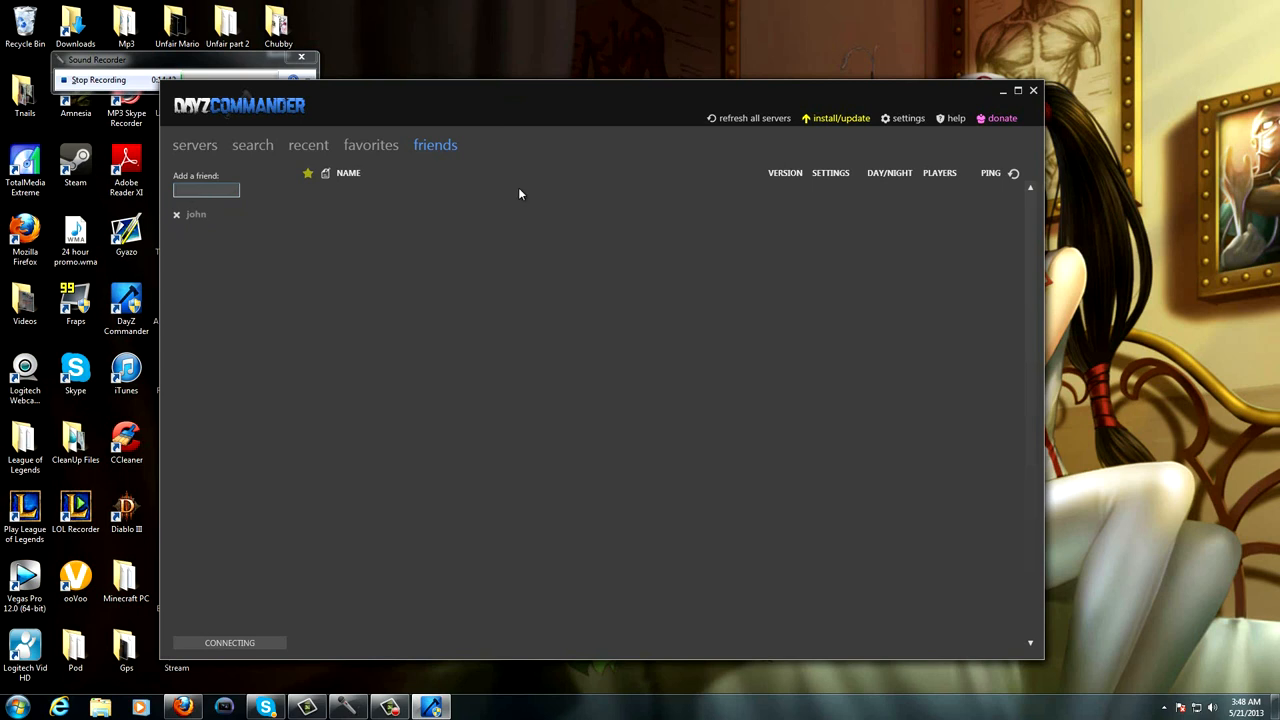
pyautogui.click(206, 190)
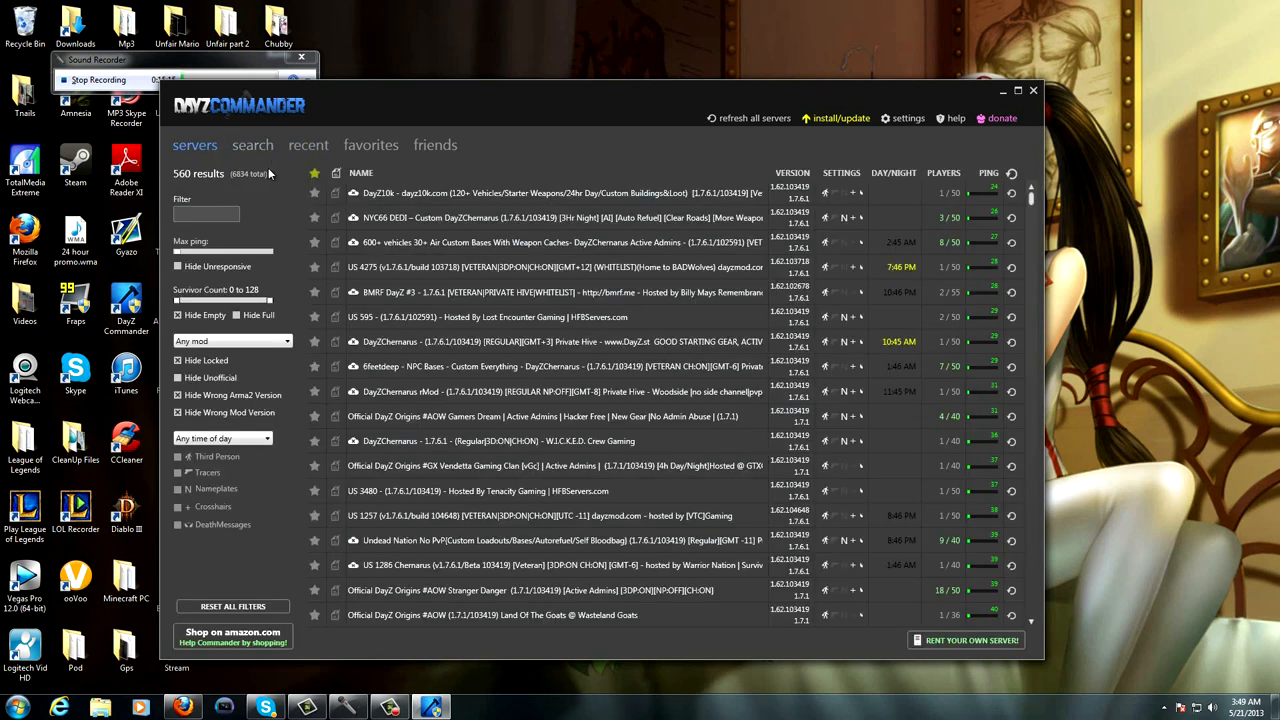
pyautogui.moveTo(268, 178)
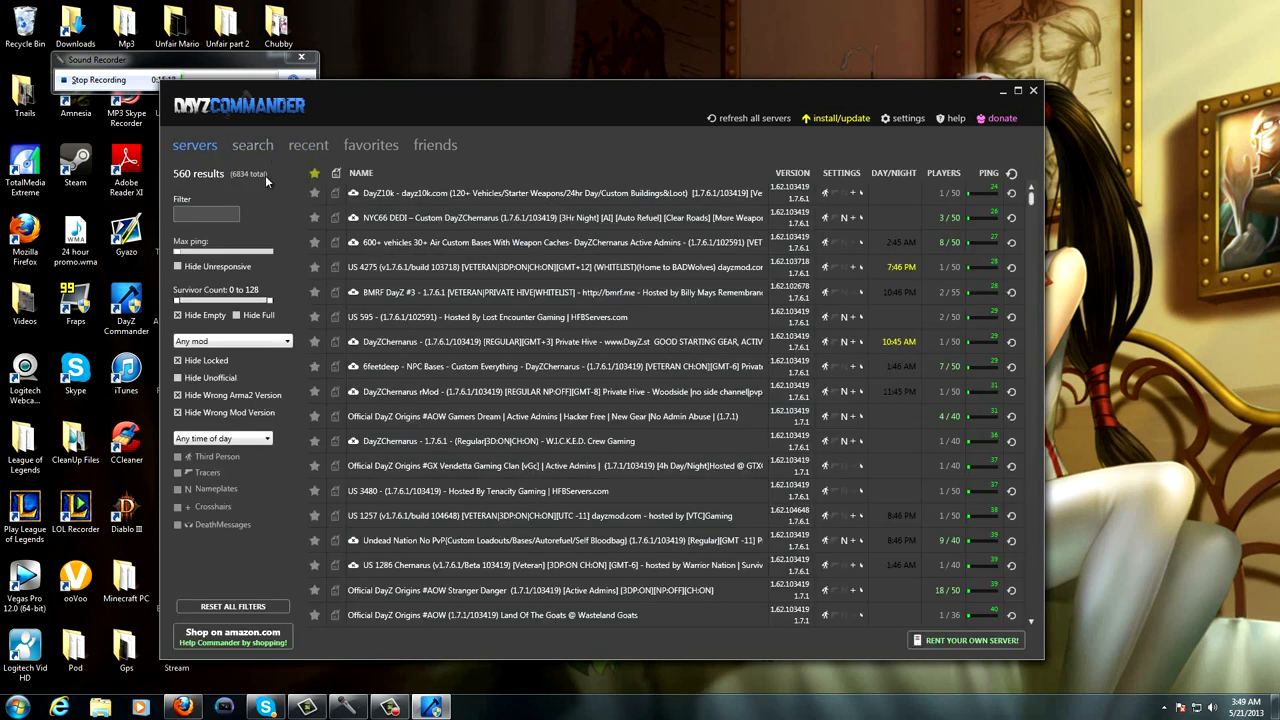
pyautogui.moveTo(222, 208)
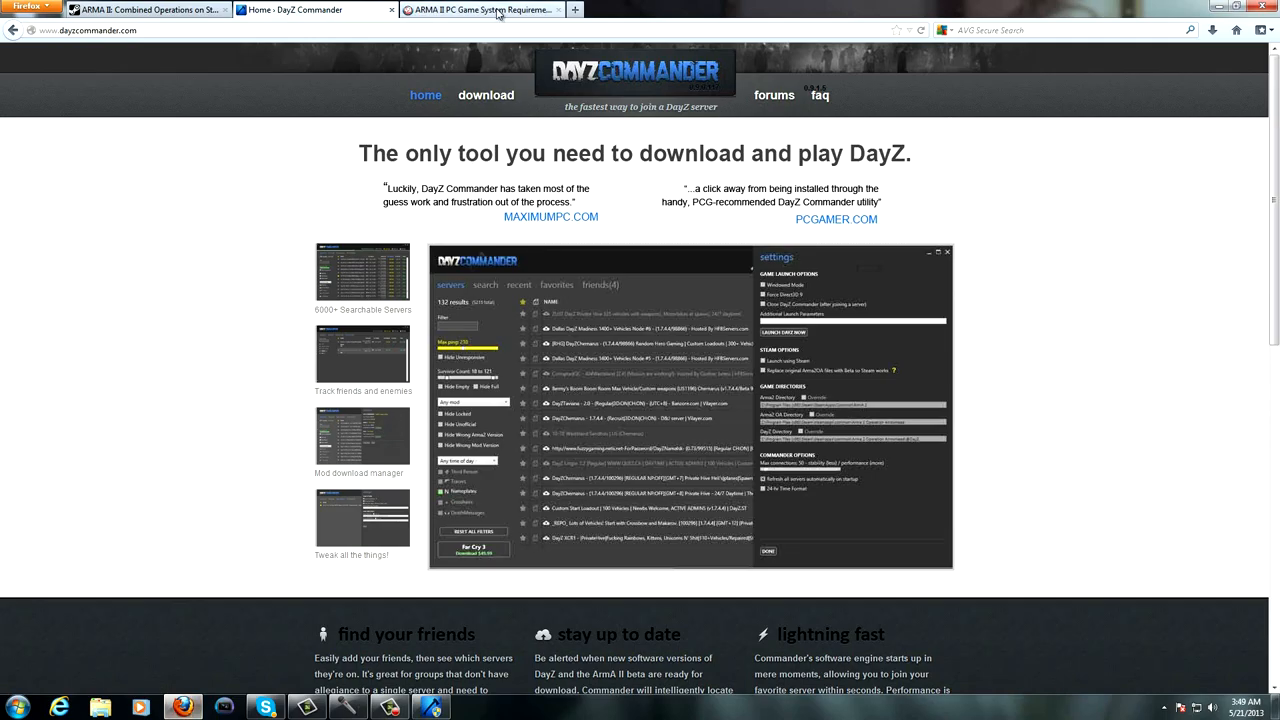
# Step: View the YouGamers Game-o-Meter ARMA II requirements table: GeForce 8800 GT, Athlon 64 X2 4400+, 2048 MB
pyautogui.click(483, 9)
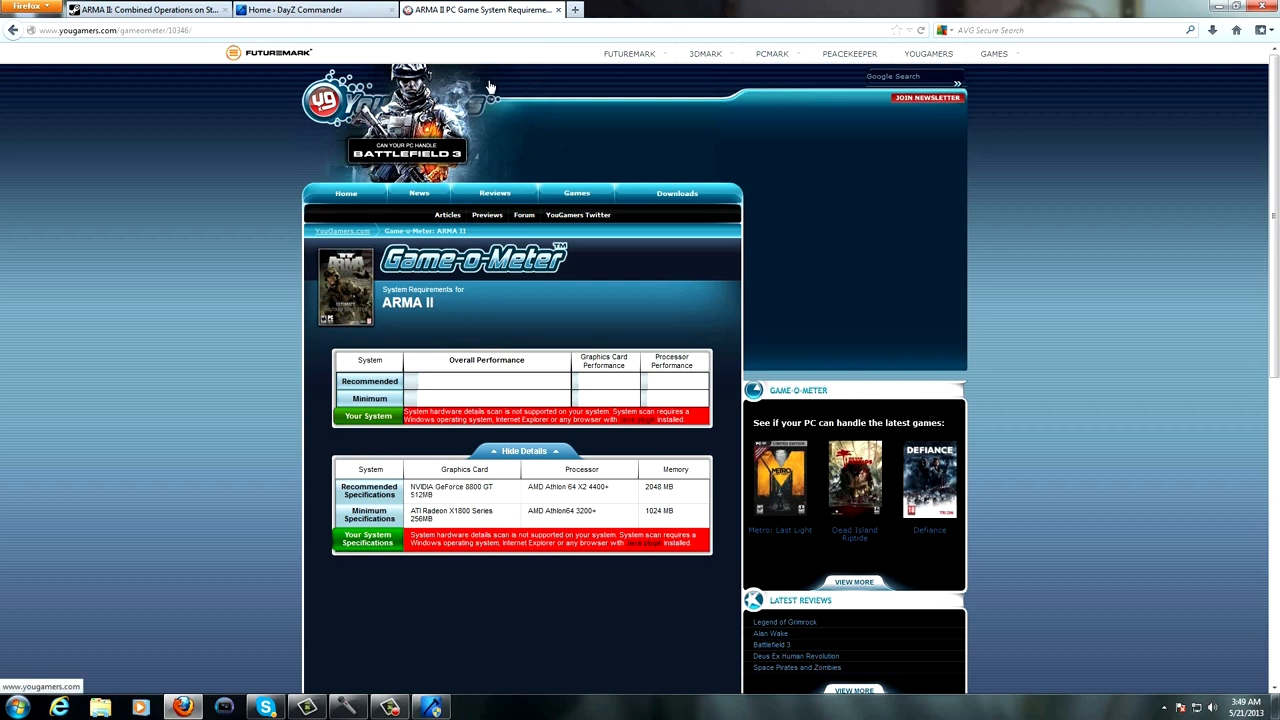
pyautogui.scroll(-3)
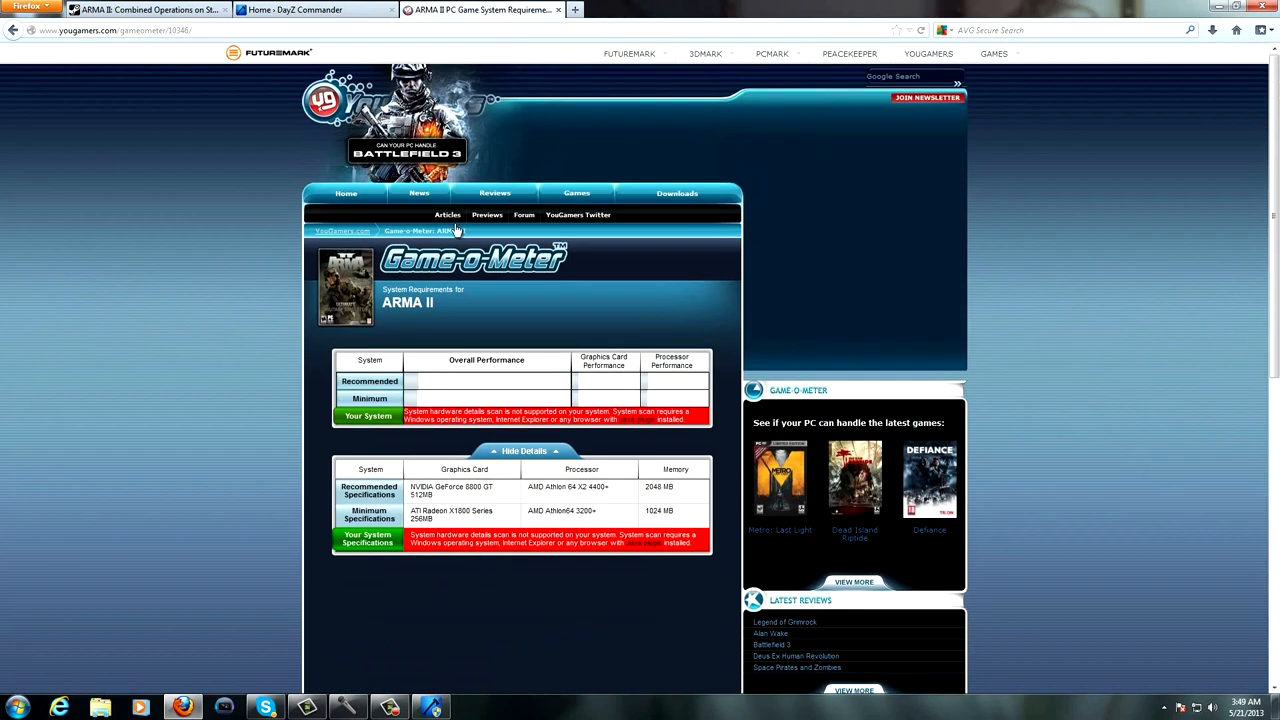
pyautogui.moveTo(368, 456)
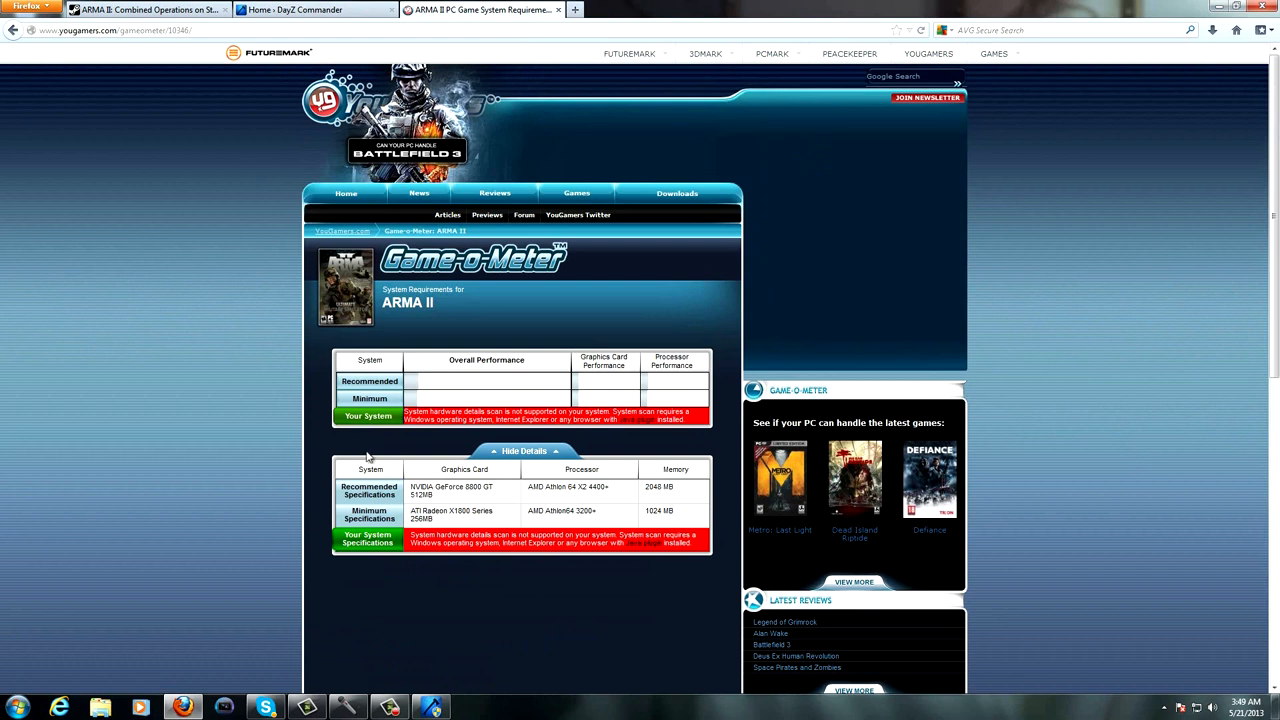
pyautogui.moveTo(647, 431)
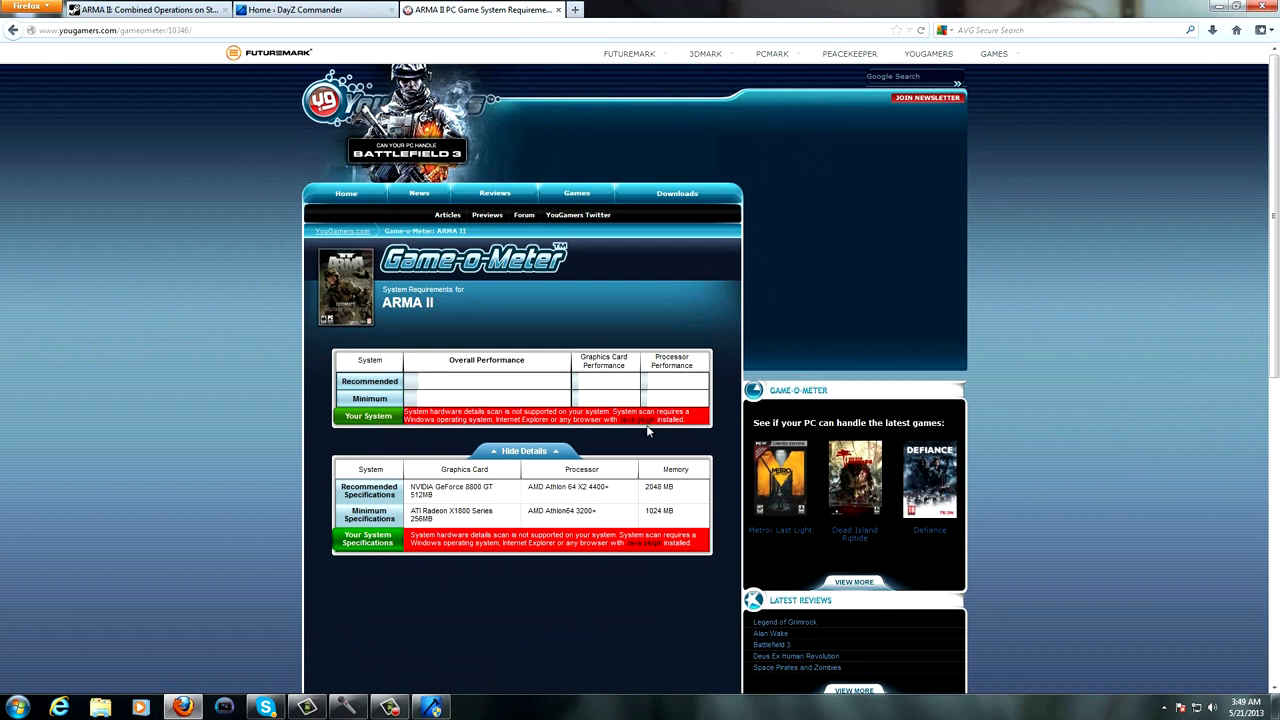
pyautogui.moveTo(655, 430)
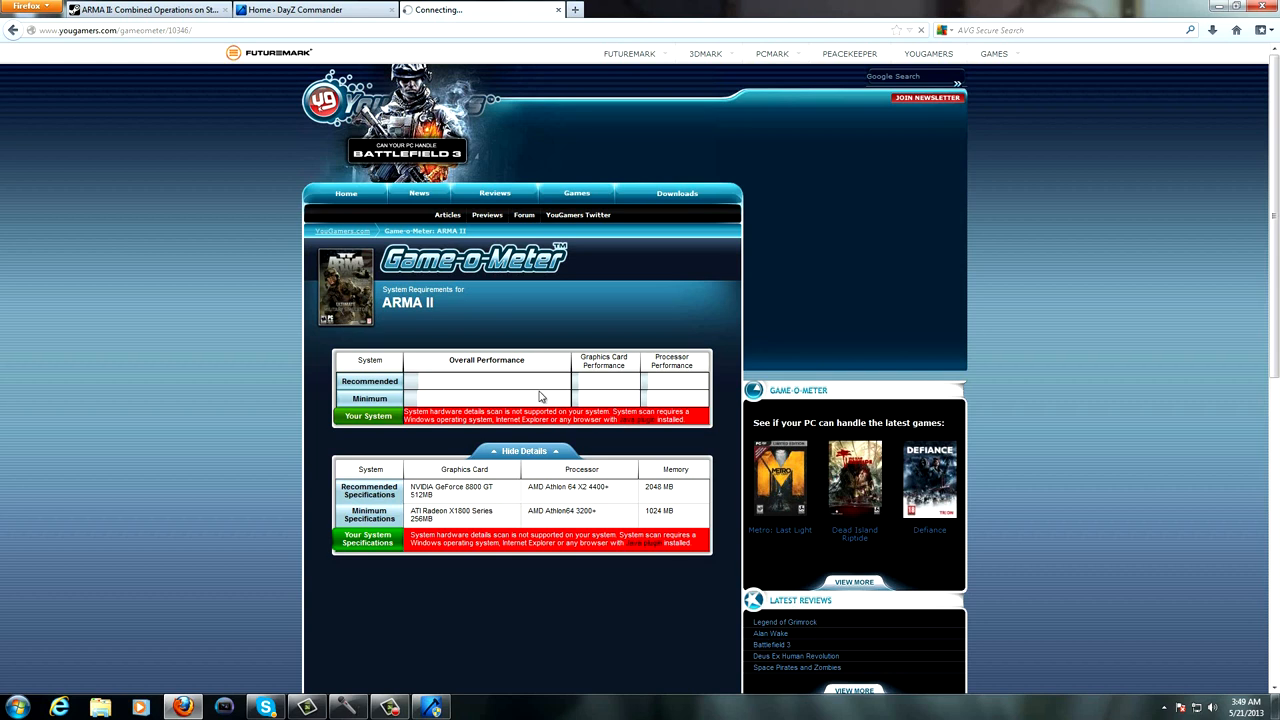
pyautogui.moveTo(430, 393)
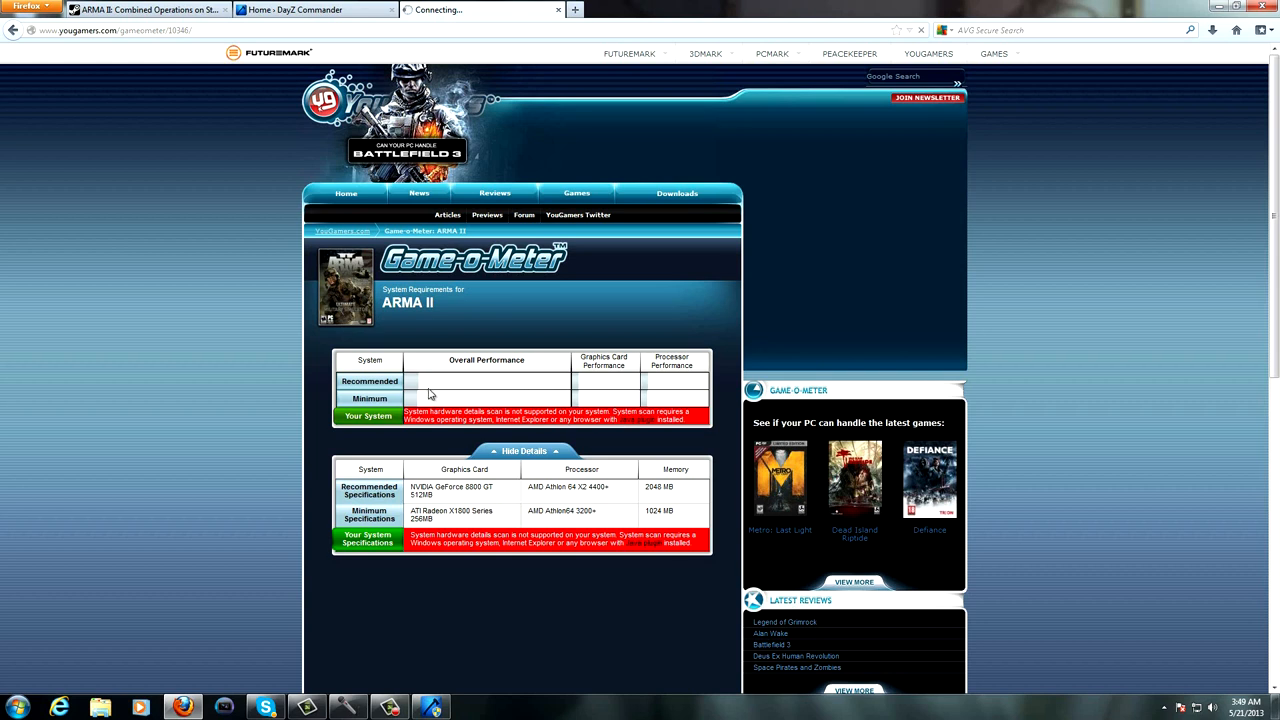
pyautogui.moveTo(433, 395)
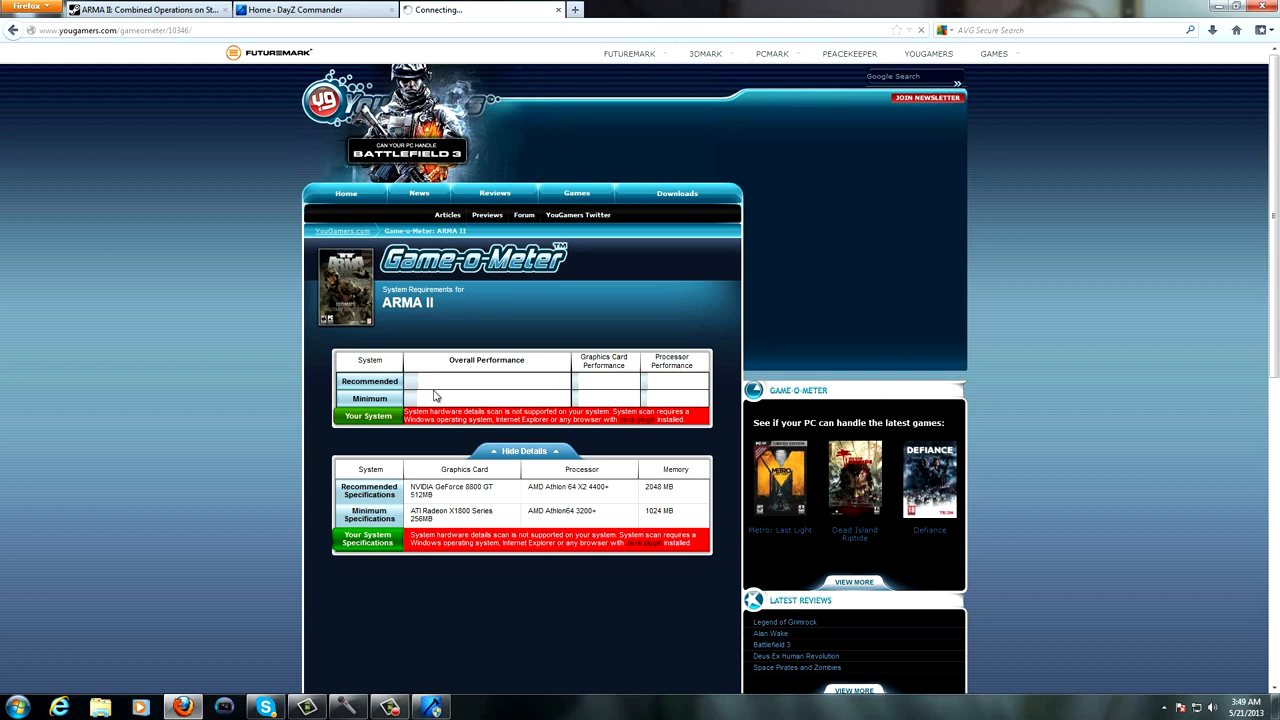
pyautogui.moveTo(617, 389)
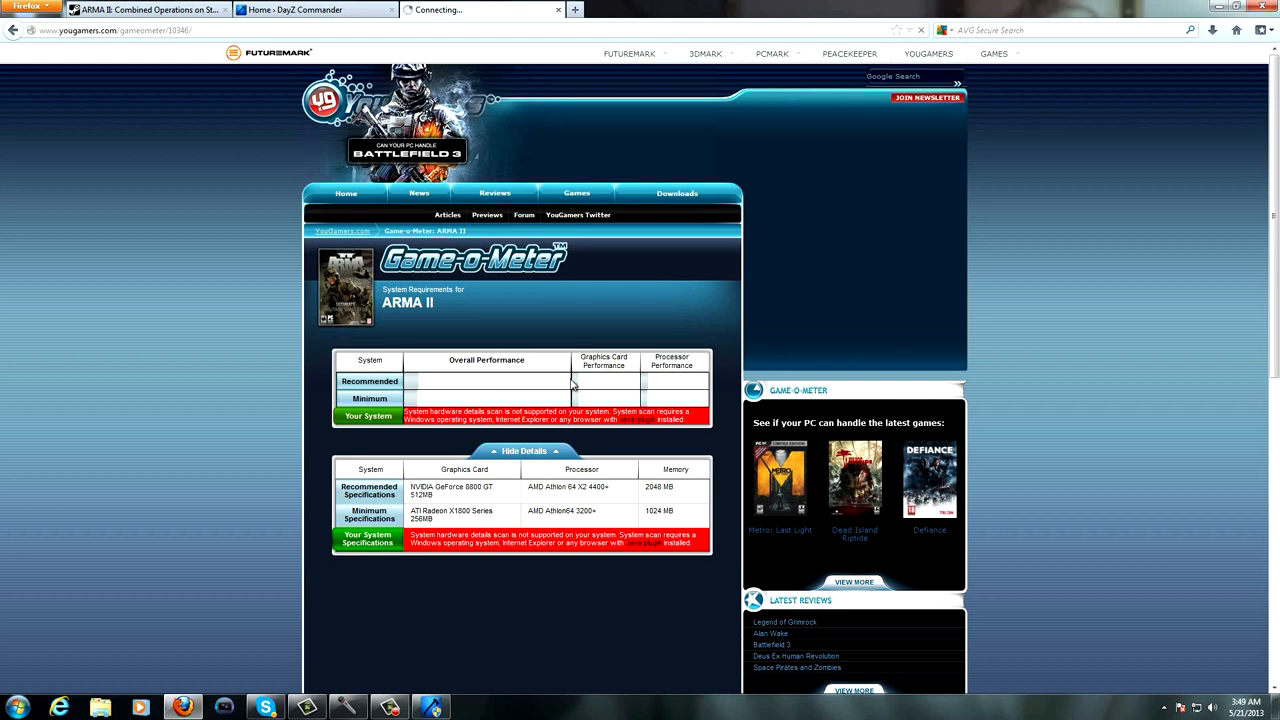
pyautogui.moveTo(407, 143)
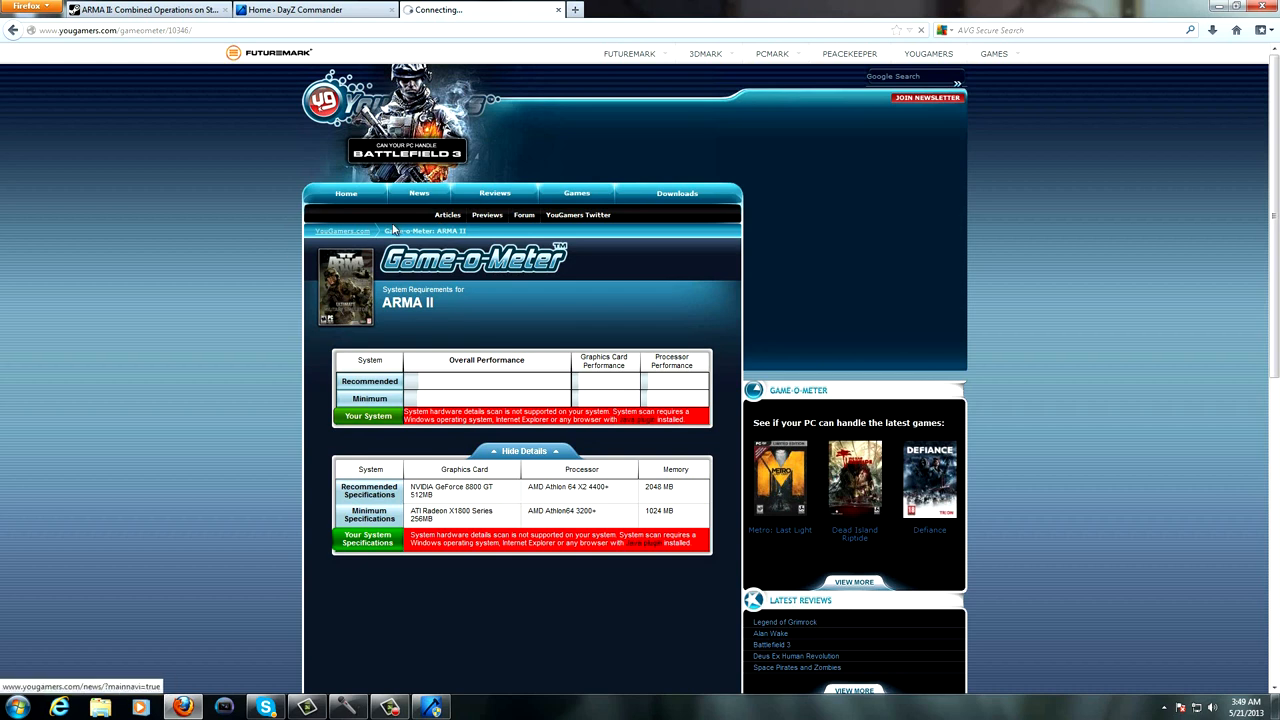
pyautogui.moveTo(559, 10)
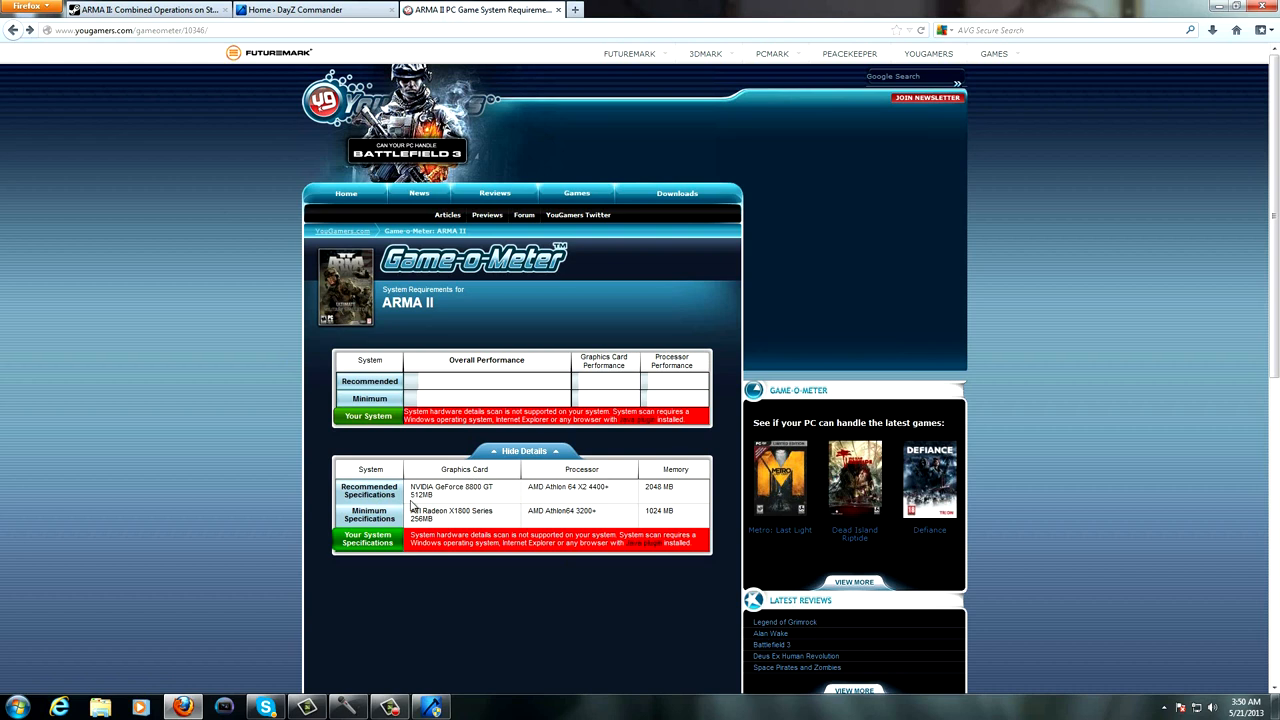
pyautogui.moveTo(667, 532)
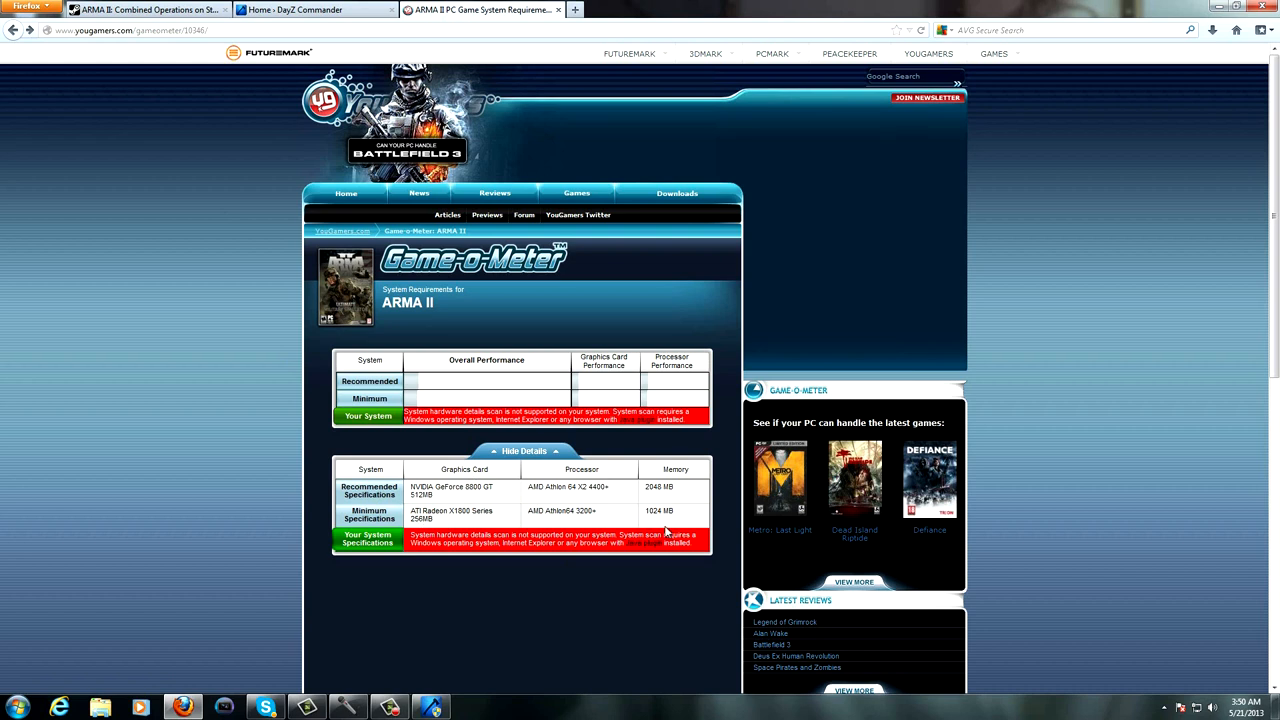
pyautogui.moveTo(477, 504)
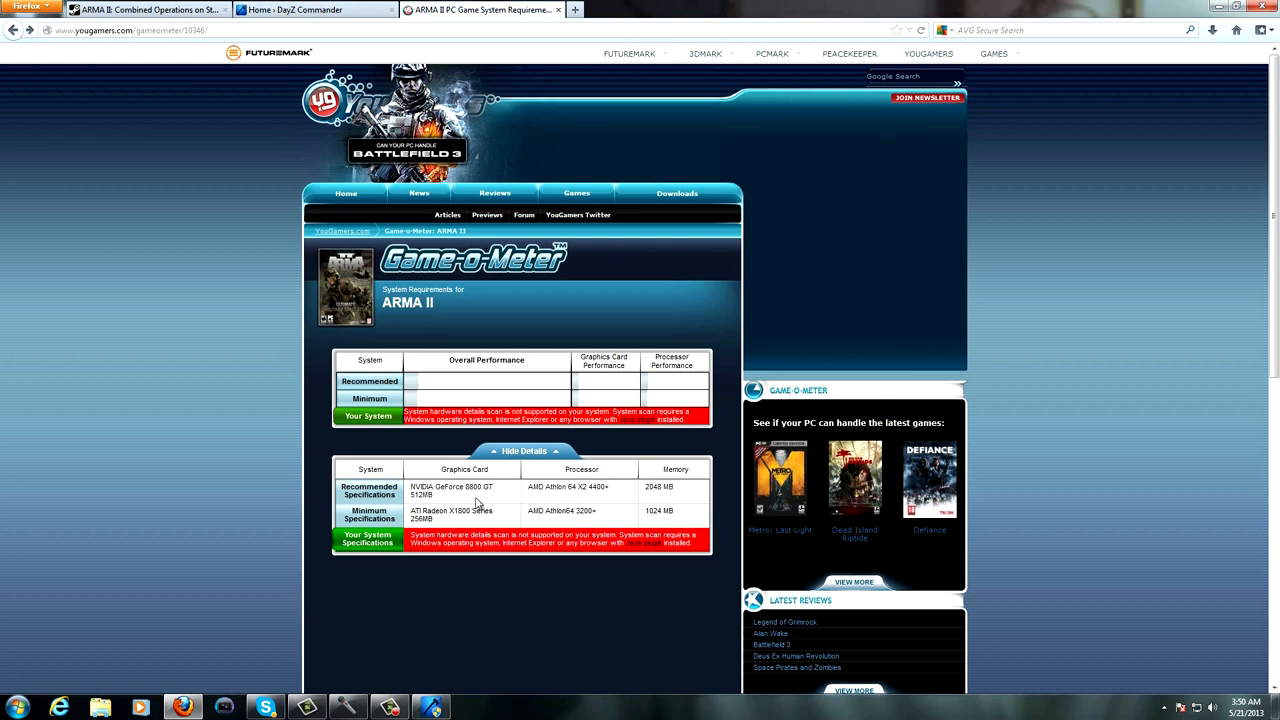
pyautogui.moveTo(196, 504)
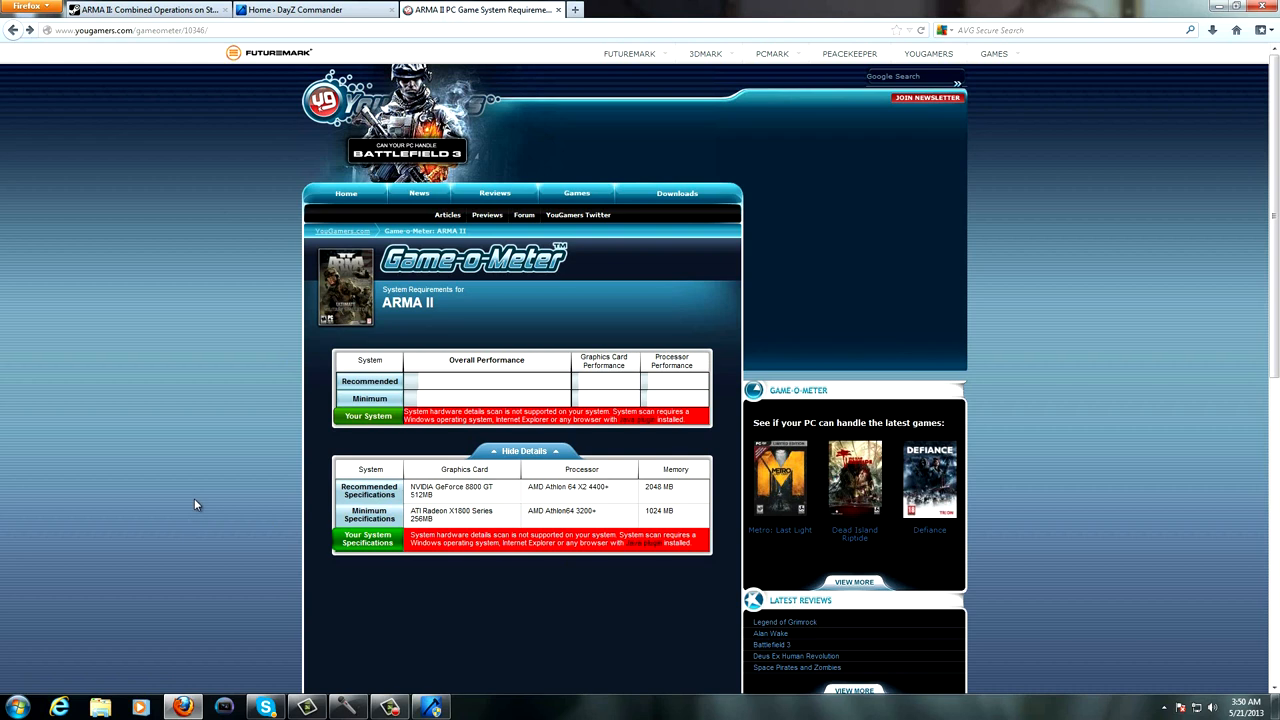
pyautogui.moveTo(315, 9)
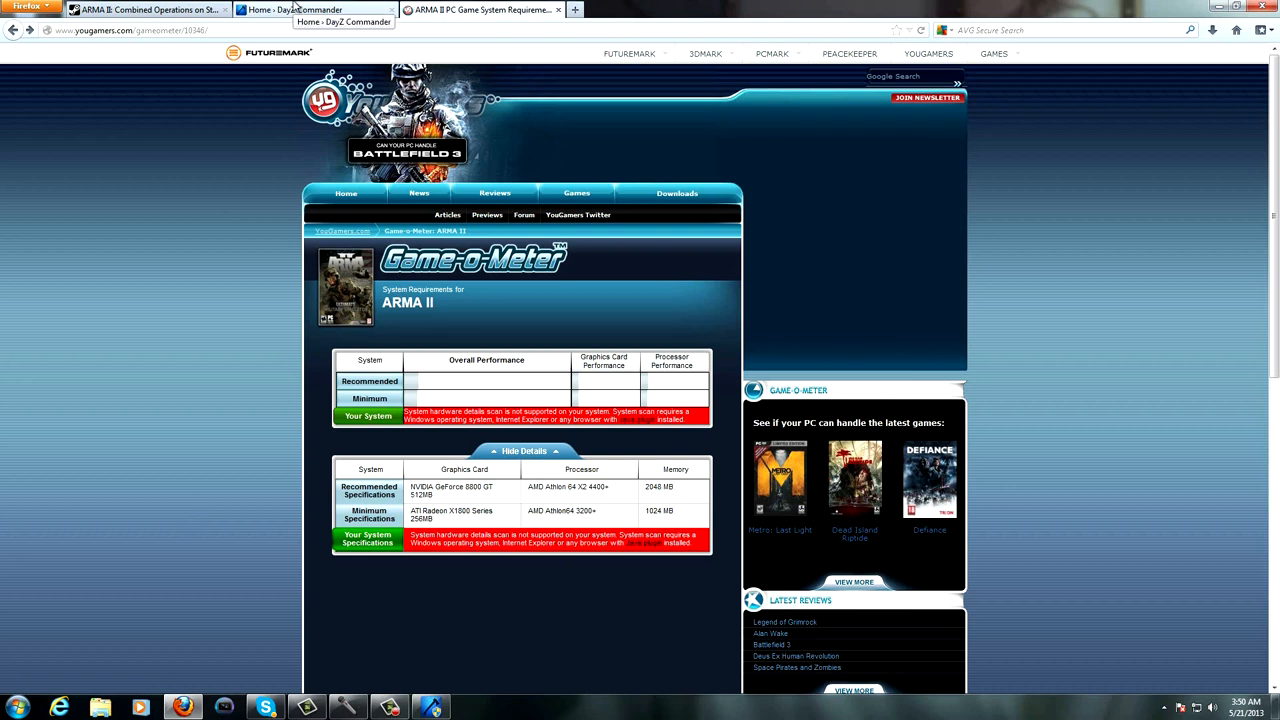